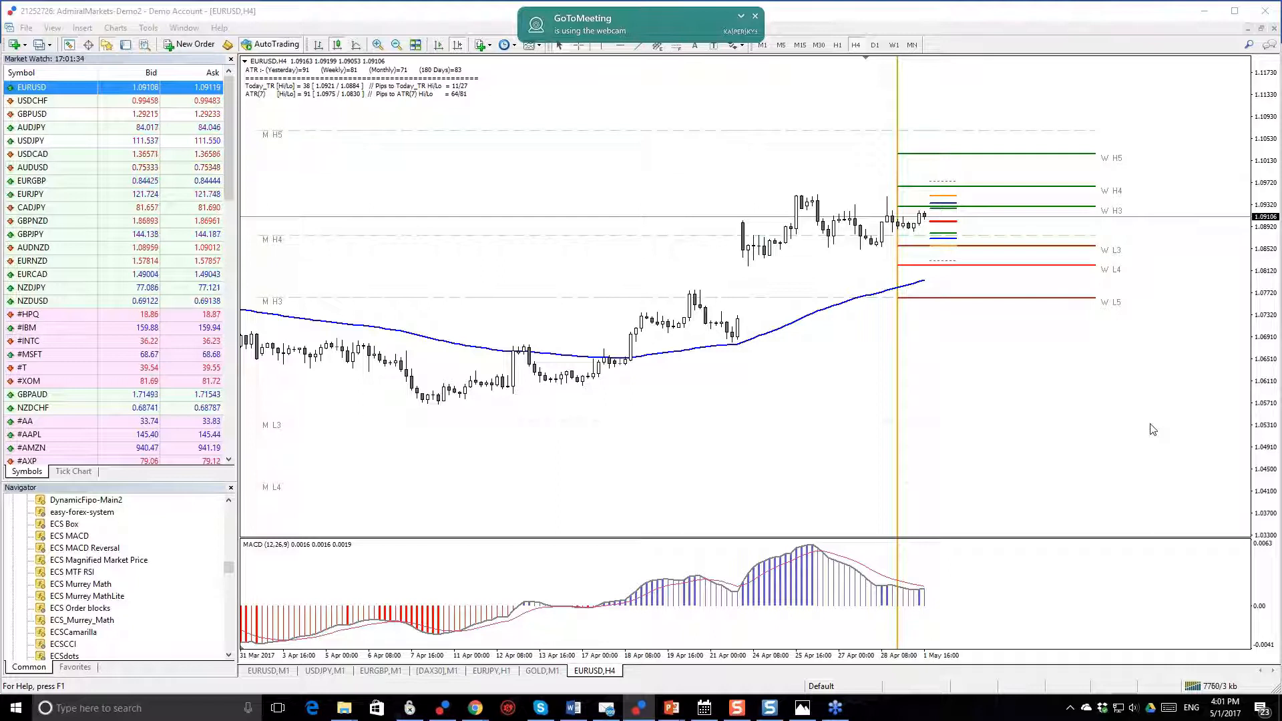
{"action": "mouse_move", "coordinate": [1217, 434]}
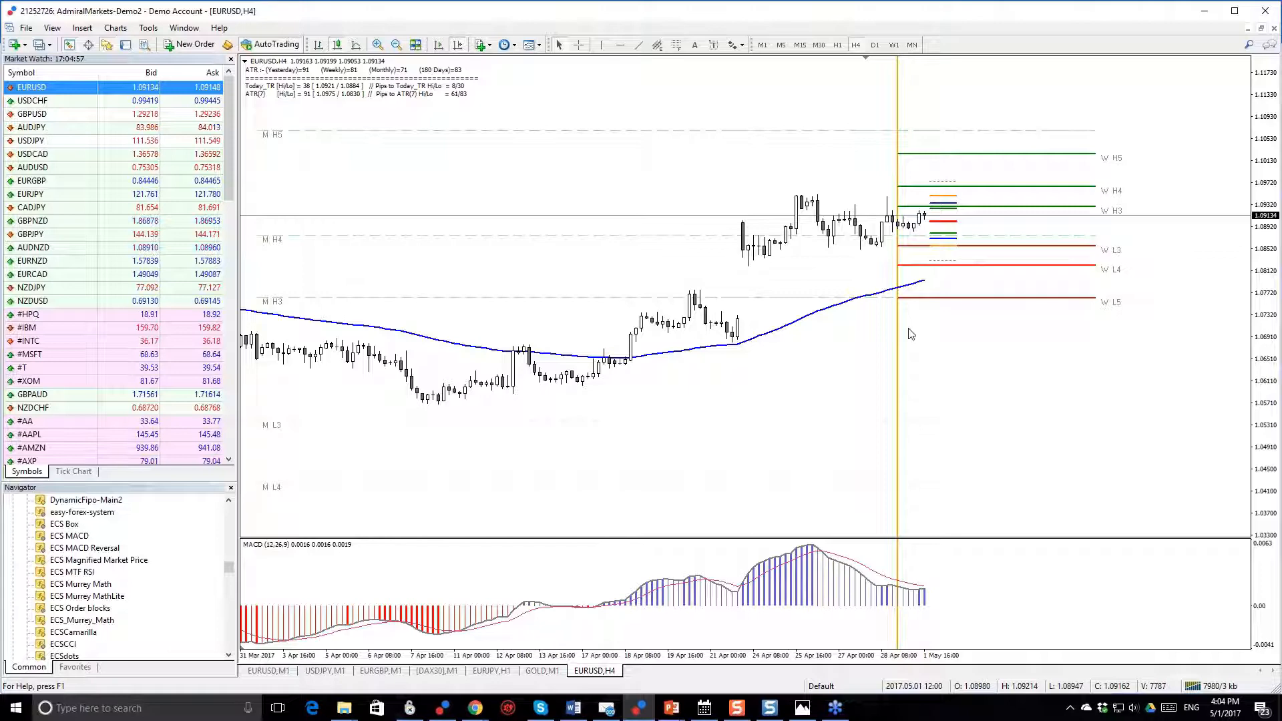
- Review the Word notes, then switch the EURUSD chart to the H1 timeframe
{"action": "left_click", "coordinate": [571, 708]}
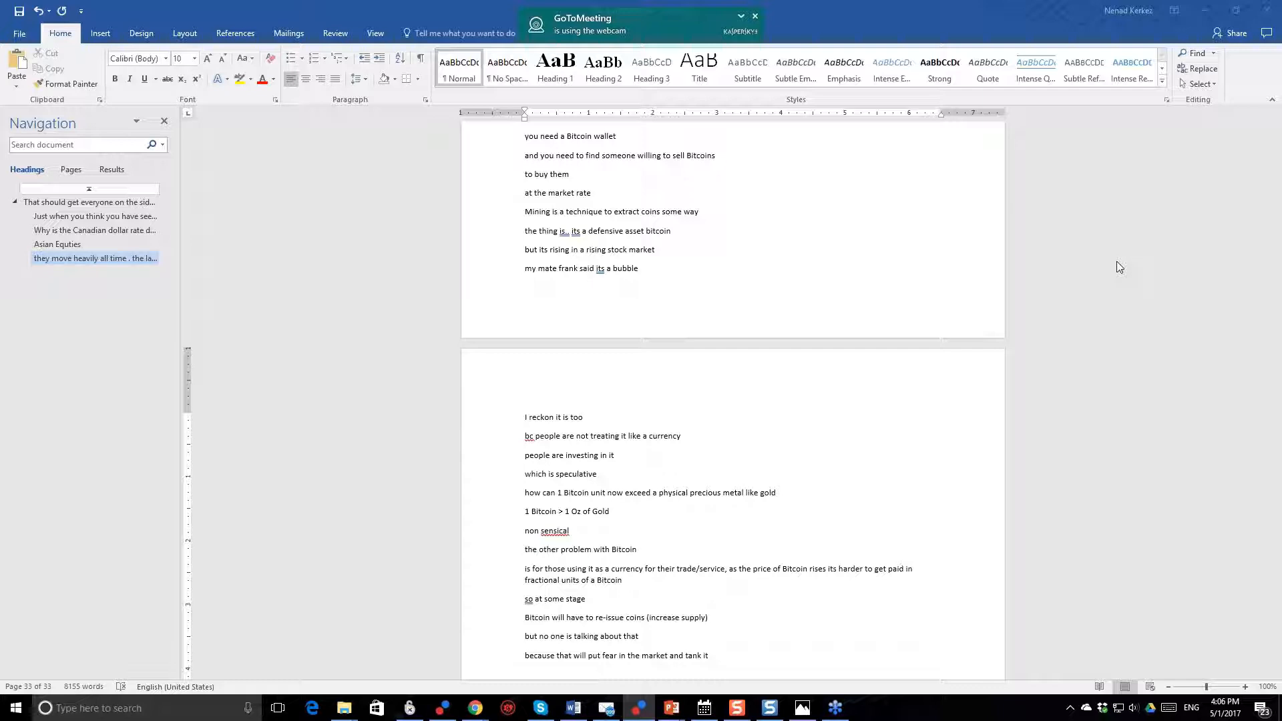
{"action": "mouse_move", "coordinate": [1179, 232]}
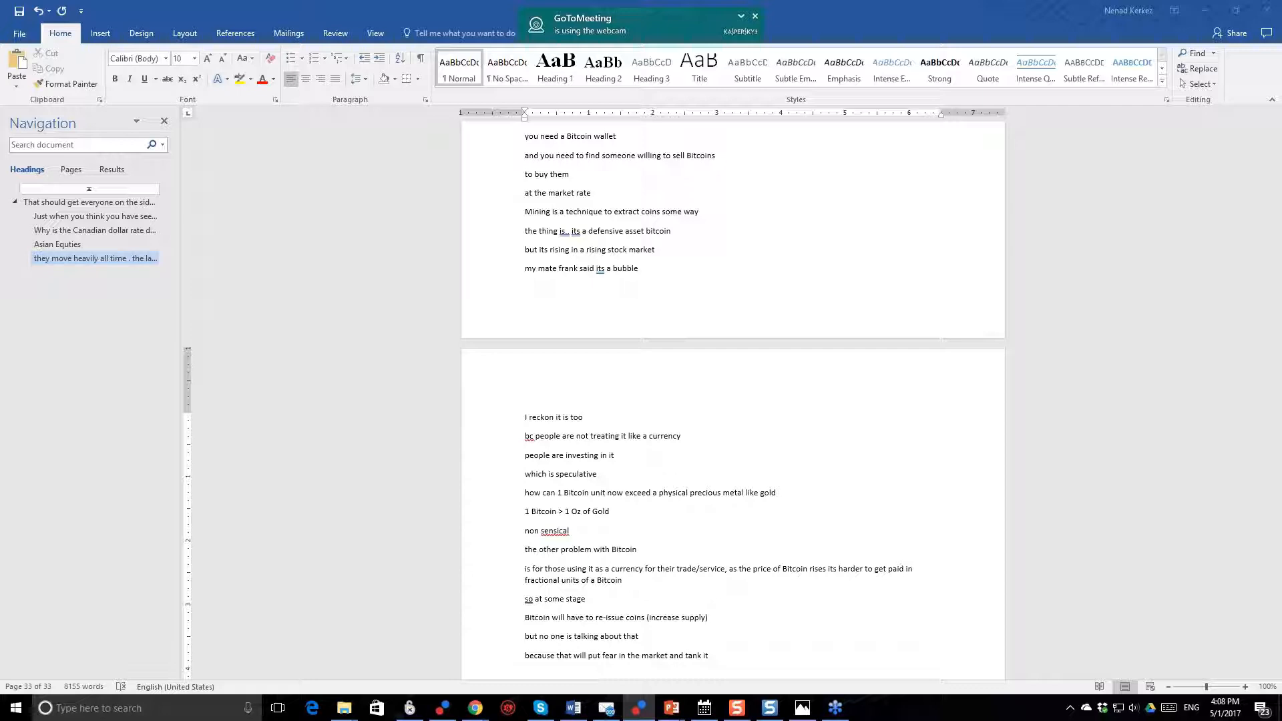
{"action": "scroll", "scroll_direction": "up", "scroll_amount": 3}
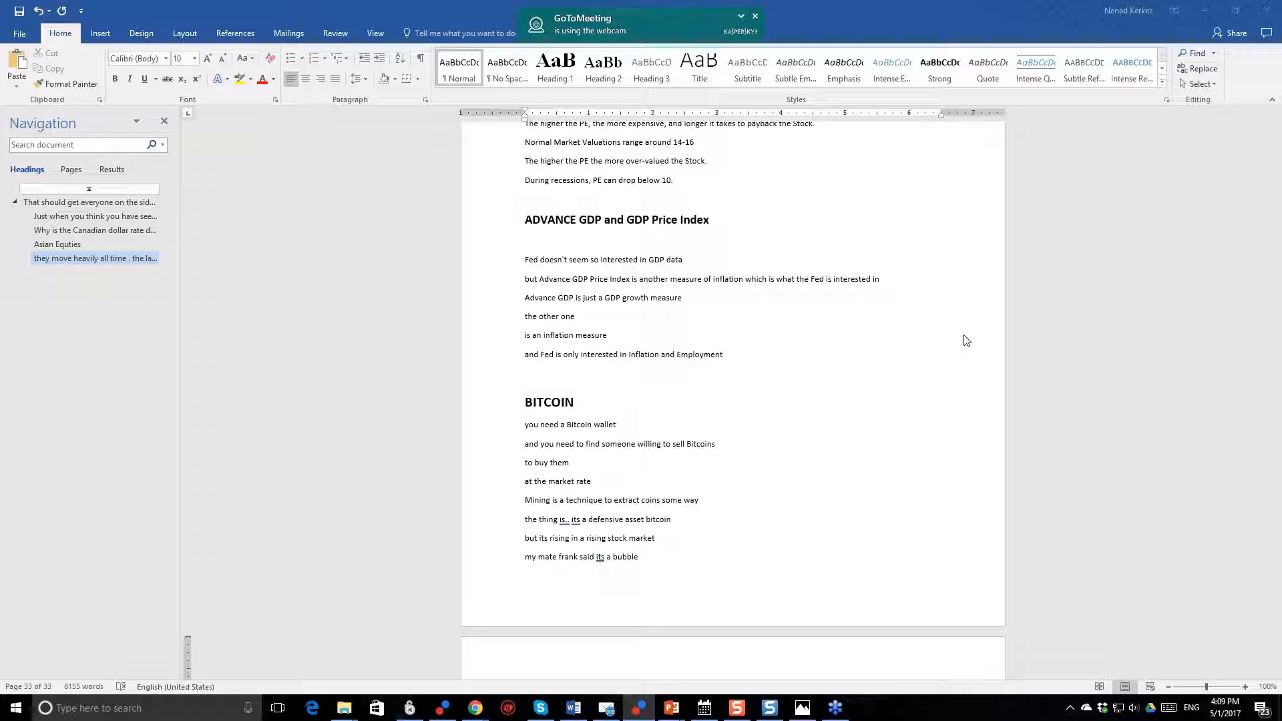
{"action": "scroll", "scroll_direction": "up", "scroll_amount": 3}
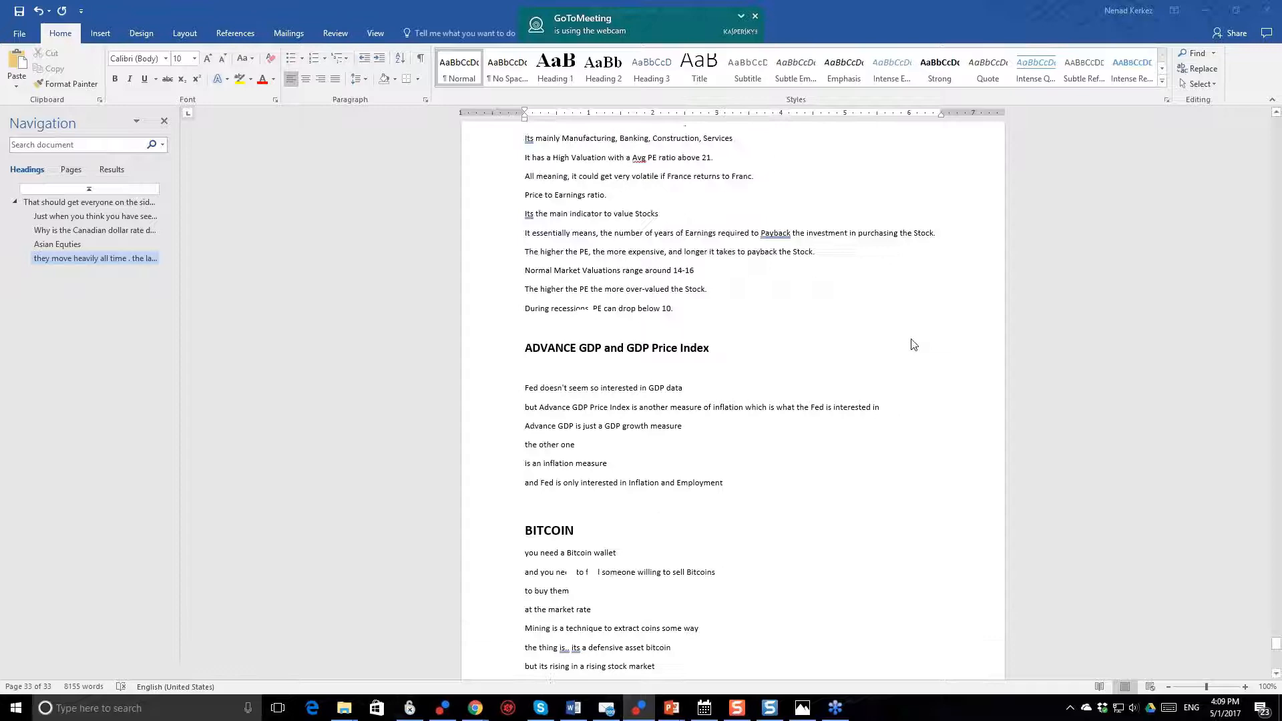
{"action": "scroll", "scroll_direction": "down", "scroll_amount": 3}
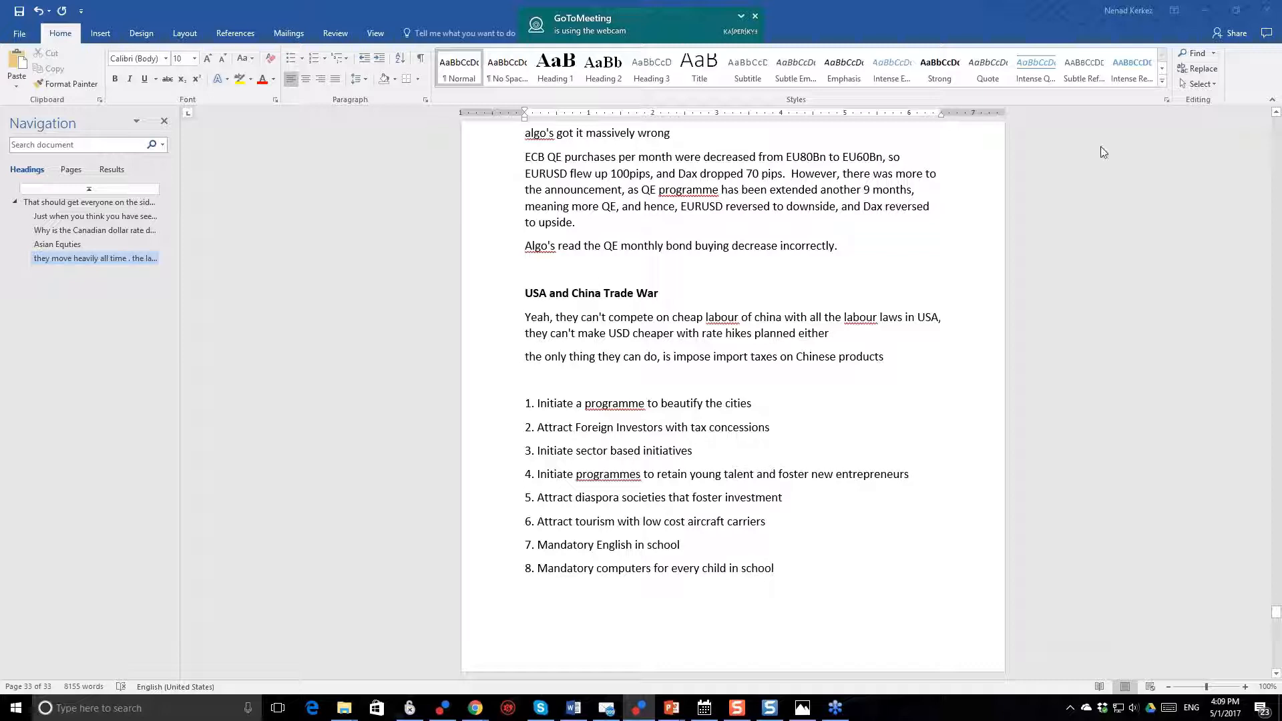
{"action": "left_click", "coordinate": [753, 16]}
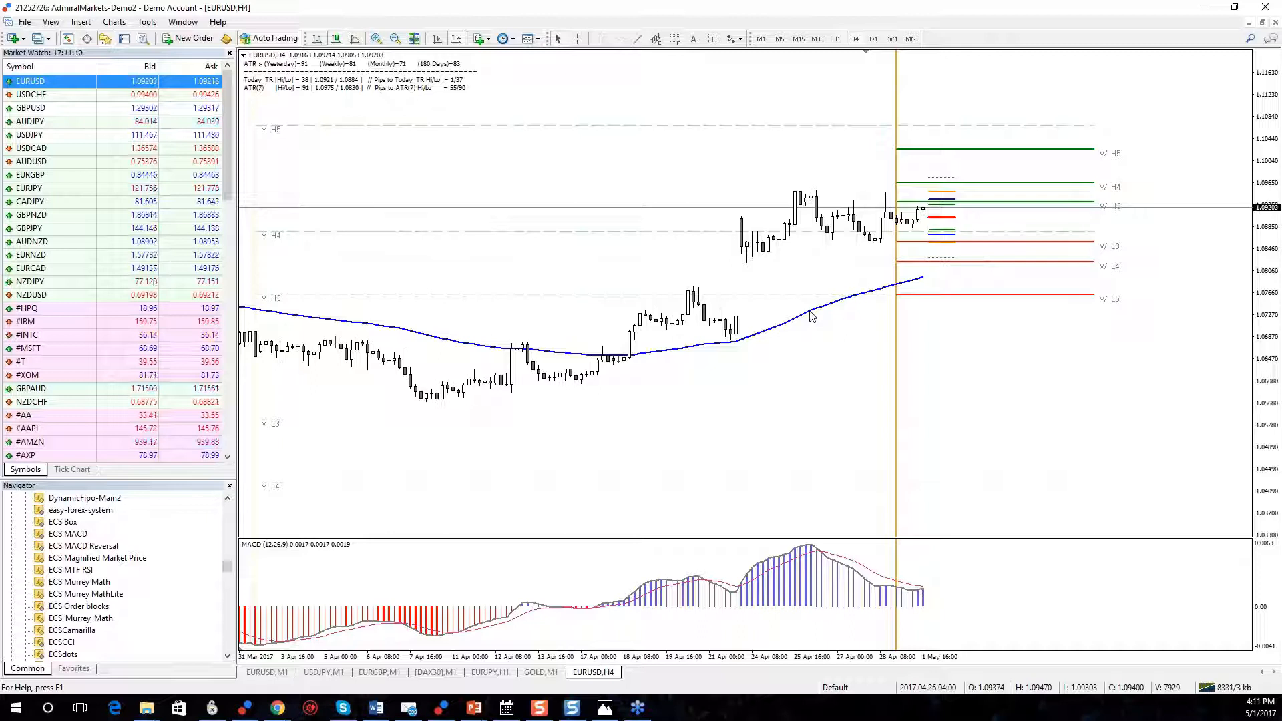
{"action": "mouse_move", "coordinate": [1022, 291]}
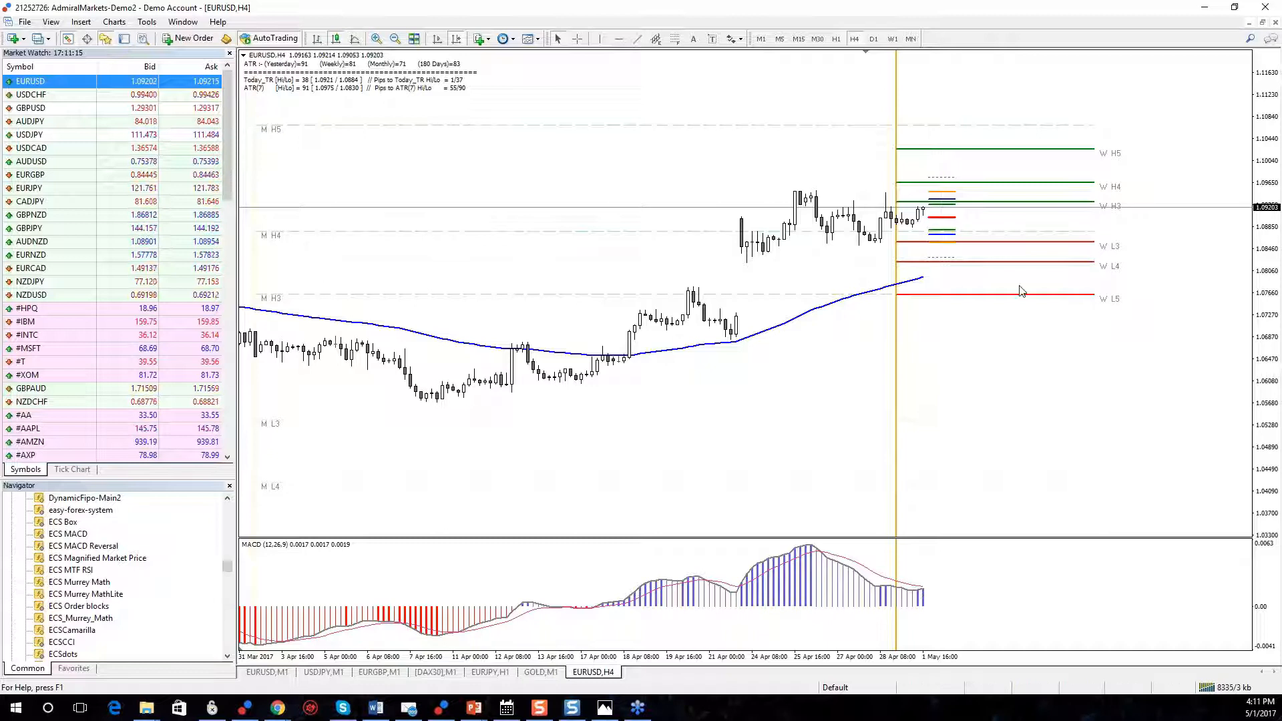
{"action": "mouse_move", "coordinate": [757, 274]}
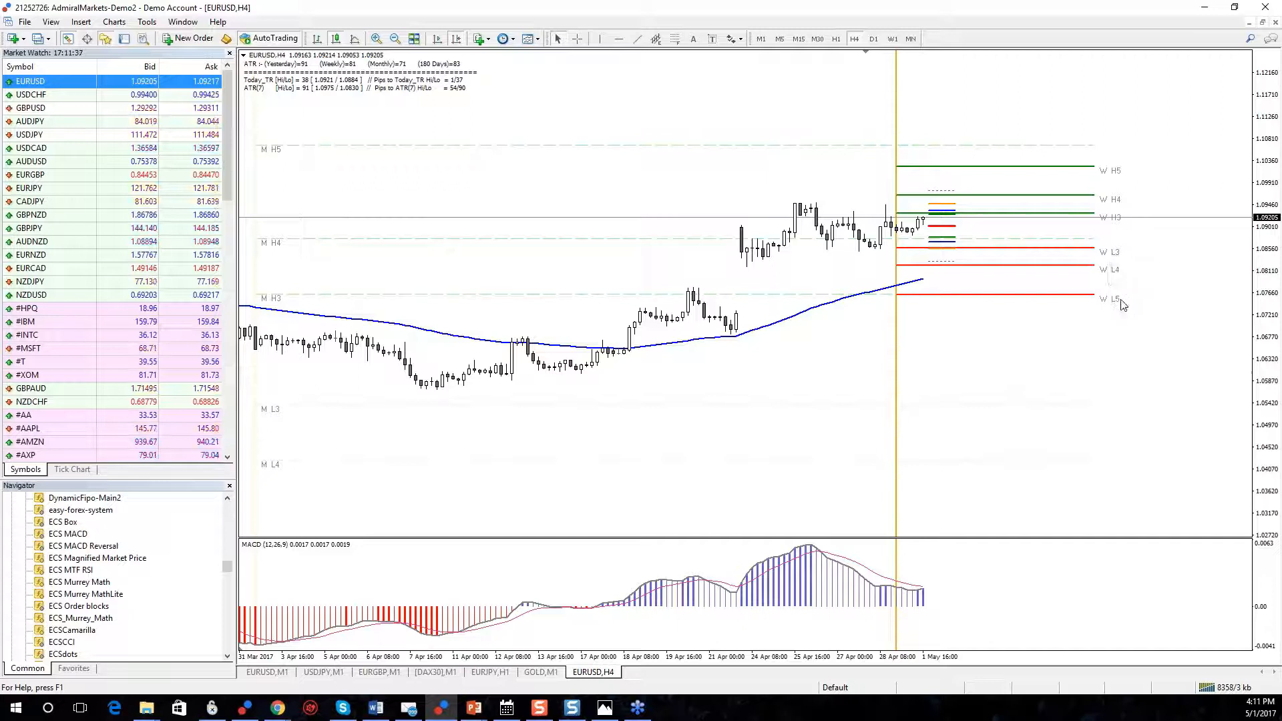
{"action": "mouse_move", "coordinate": [941, 263]}
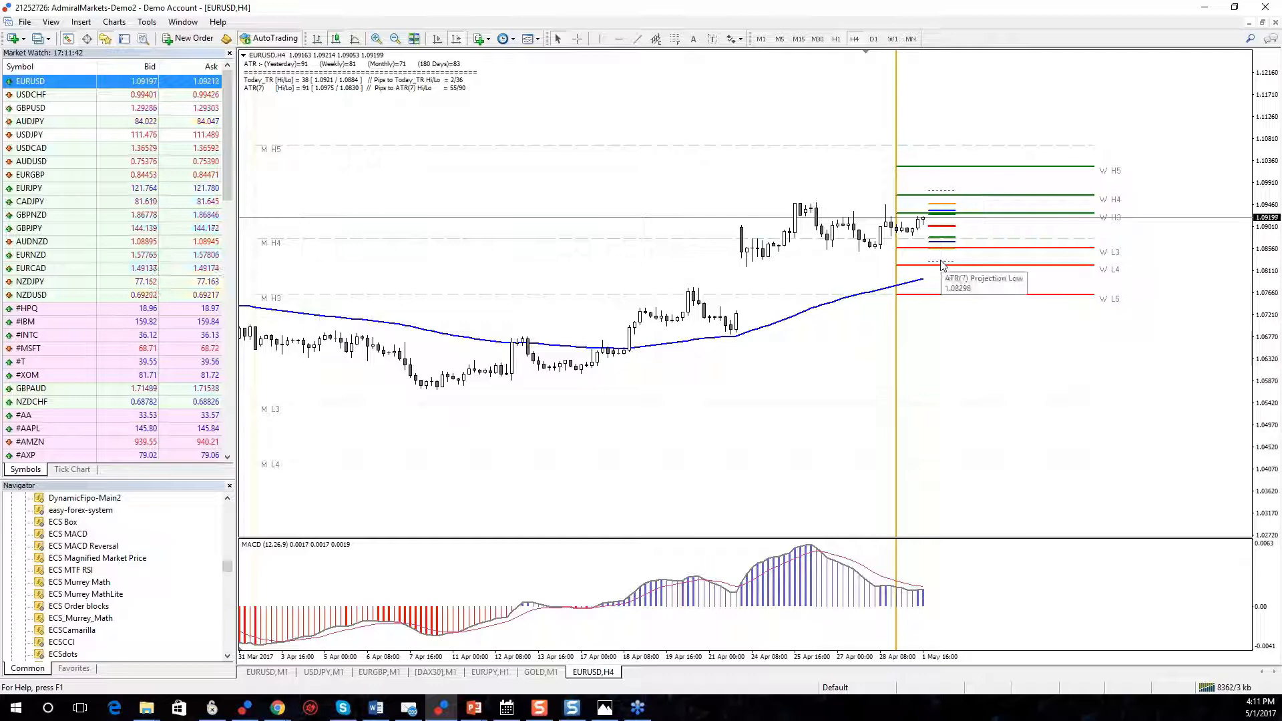
{"action": "left_click", "coordinate": [835, 39]}
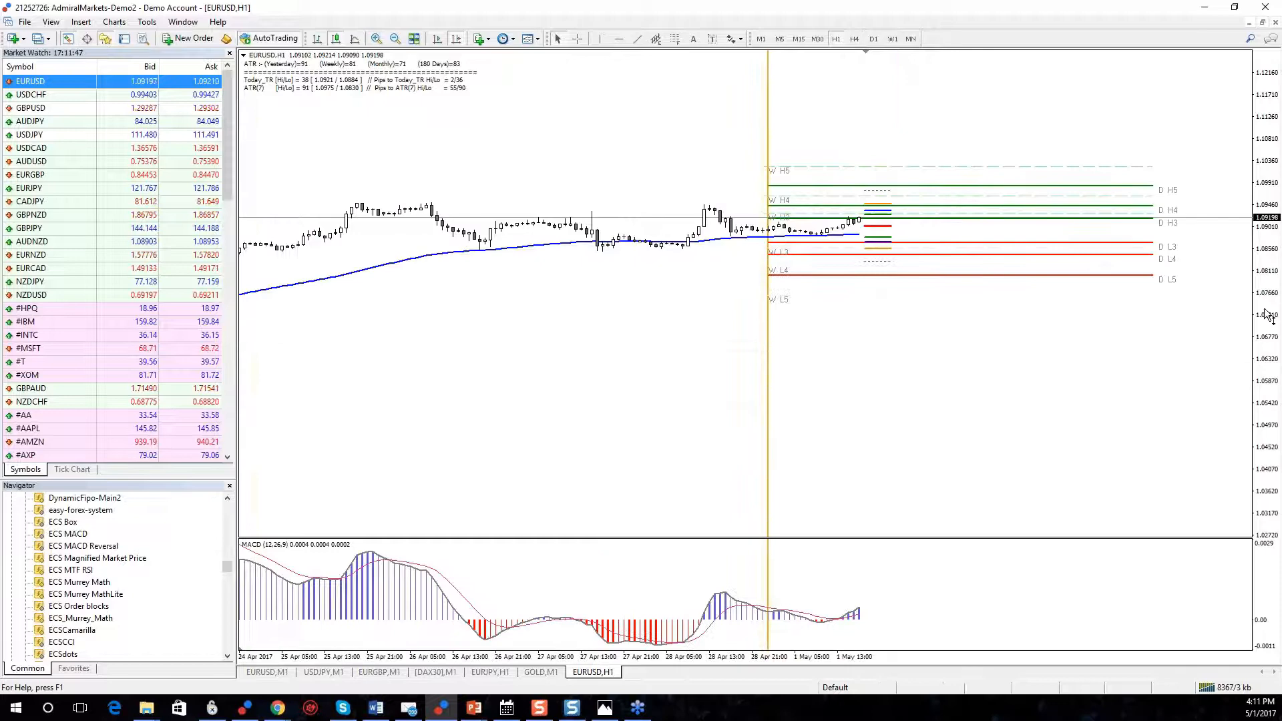
- Switch the EURUSD chart back to the H4 timeframe
{"action": "left_click", "coordinate": [852, 38]}
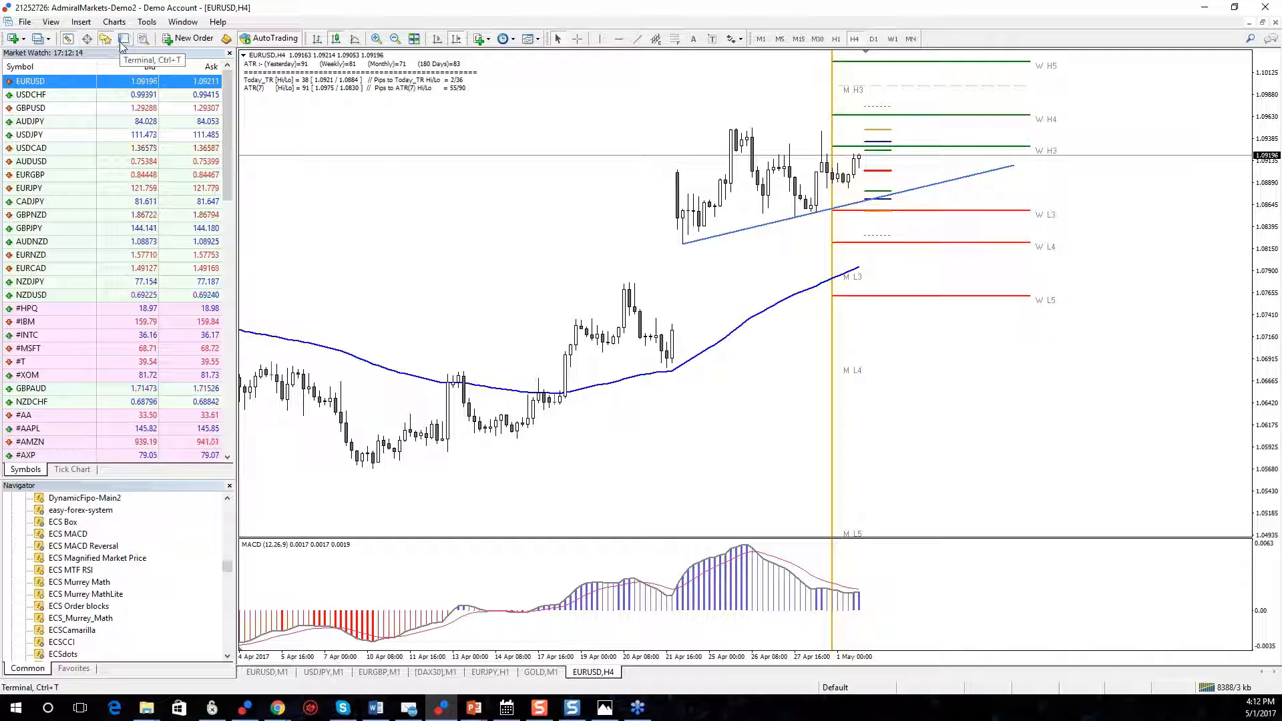
- Open the Data Window showing bar date, time, OHLC and volume values
{"action": "left_click", "coordinate": [123, 39]}
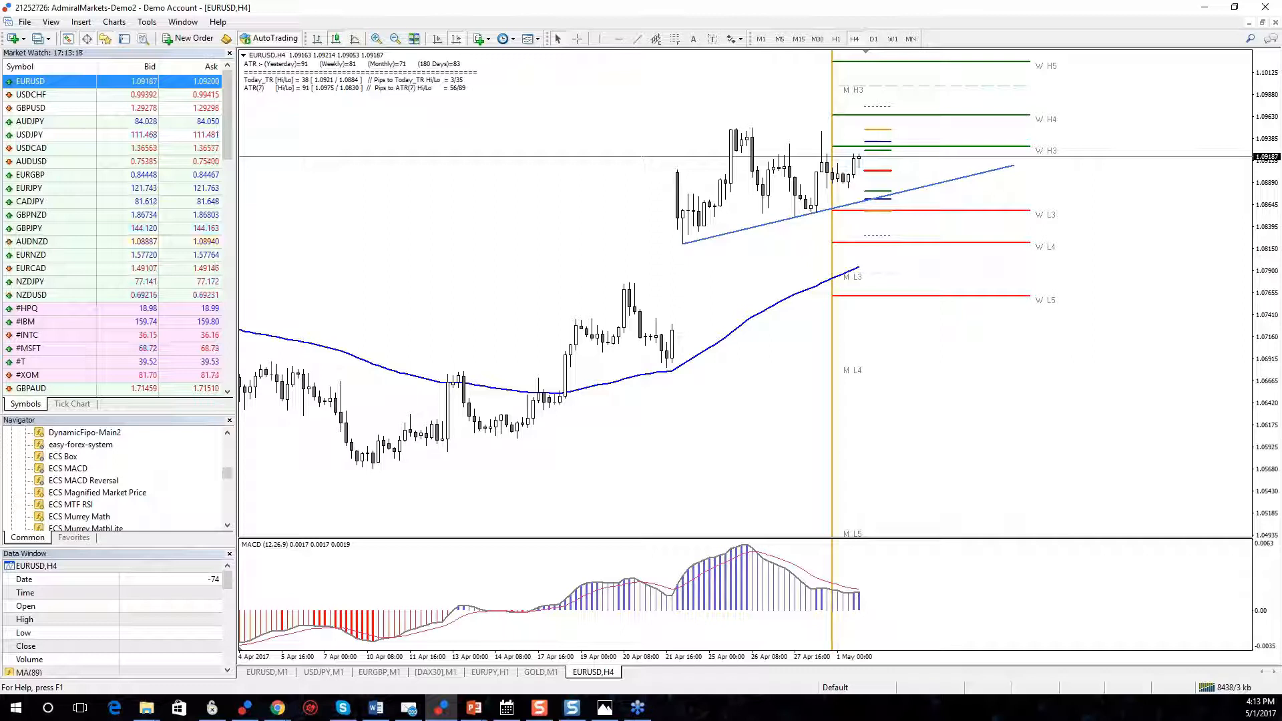
{"action": "mouse_move", "coordinate": [685, 223]}
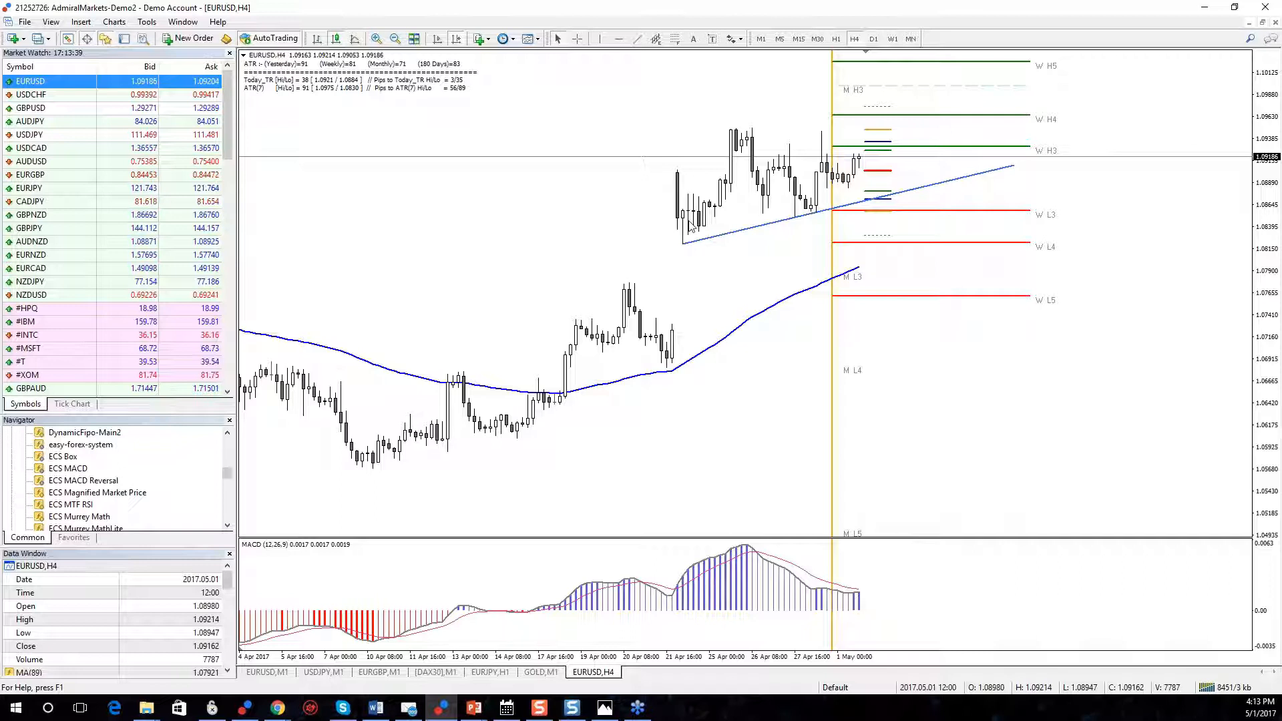
{"action": "mouse_move", "coordinate": [1017, 385]}
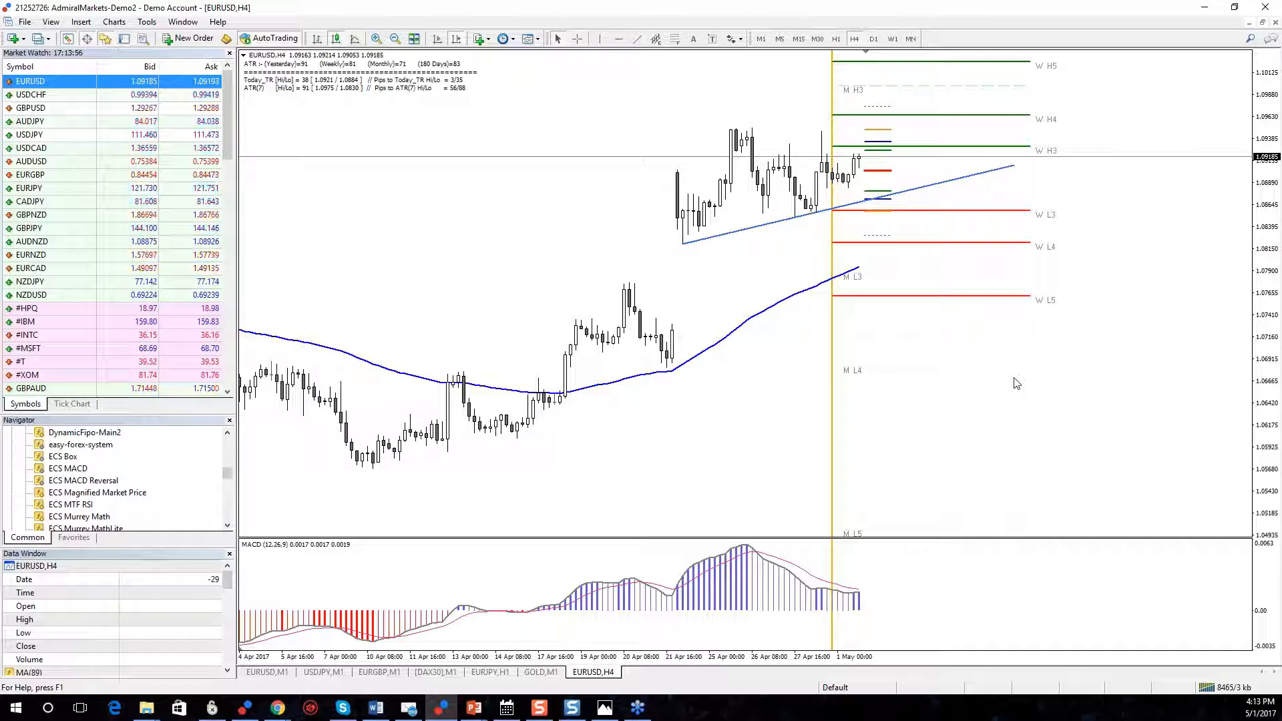
{"action": "mouse_move", "coordinate": [971, 151]}
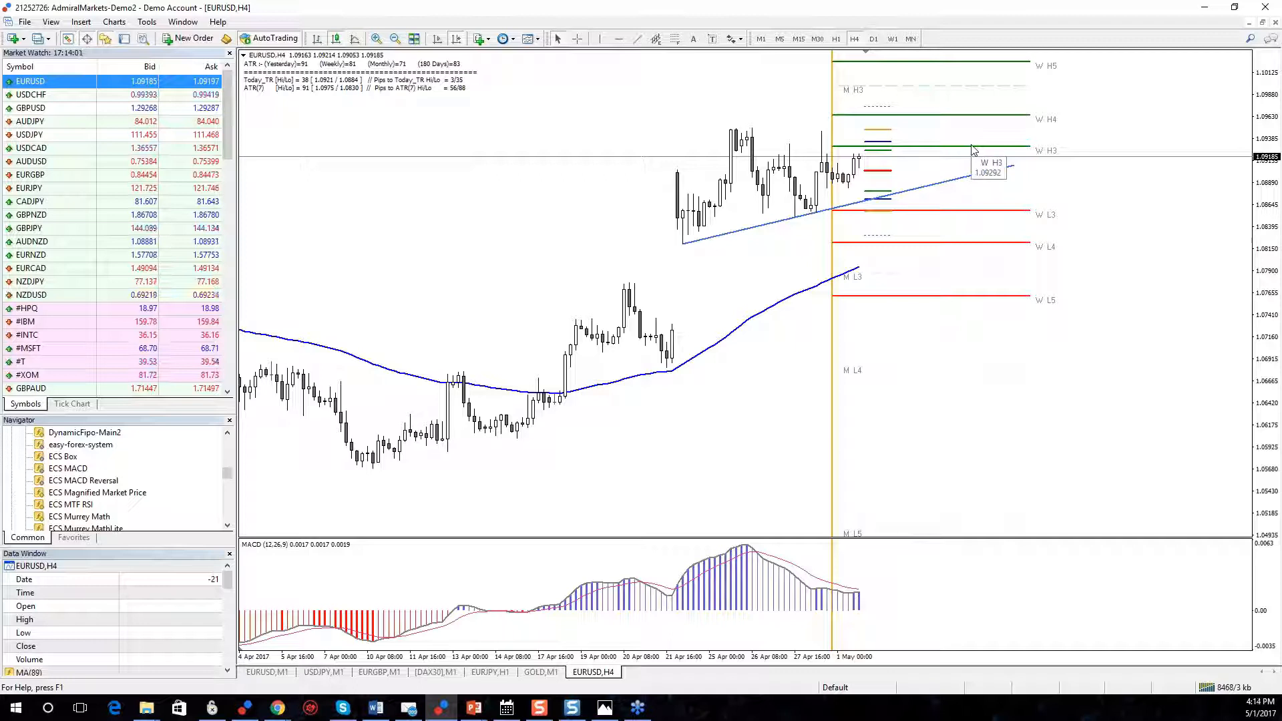
{"action": "mouse_move", "coordinate": [682, 222]}
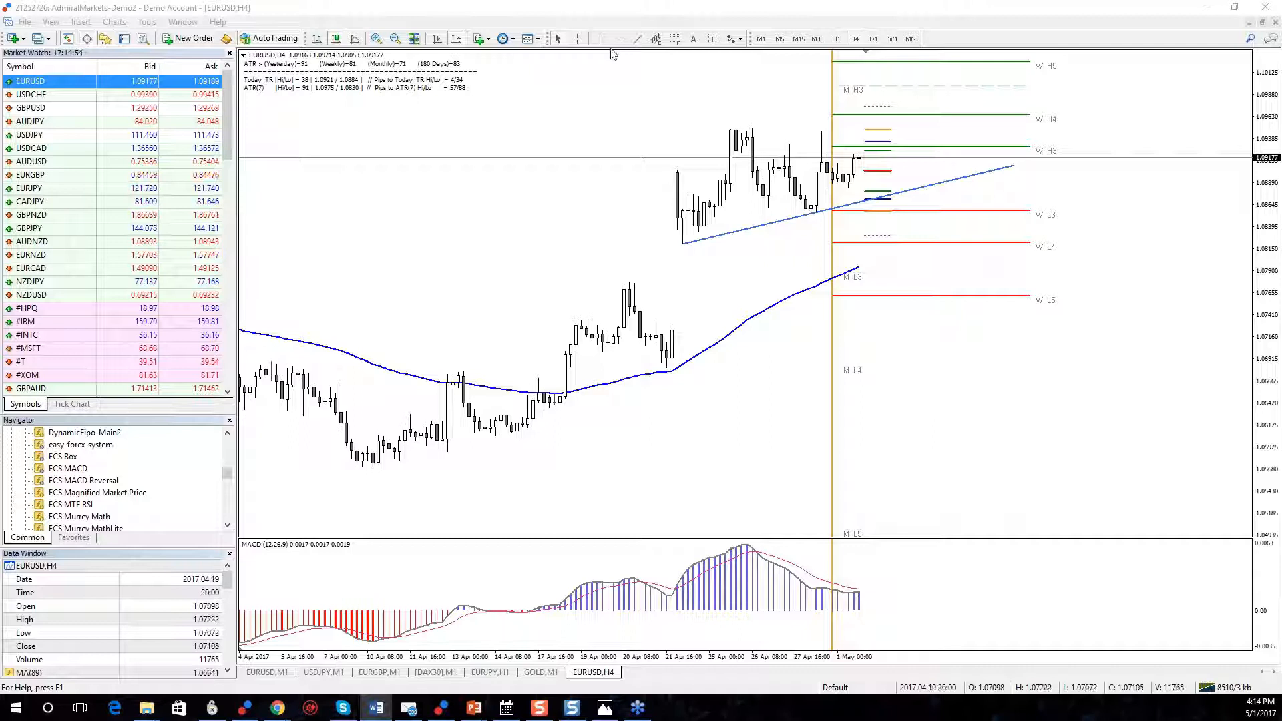
{"action": "mouse_move", "coordinate": [859, 269]}
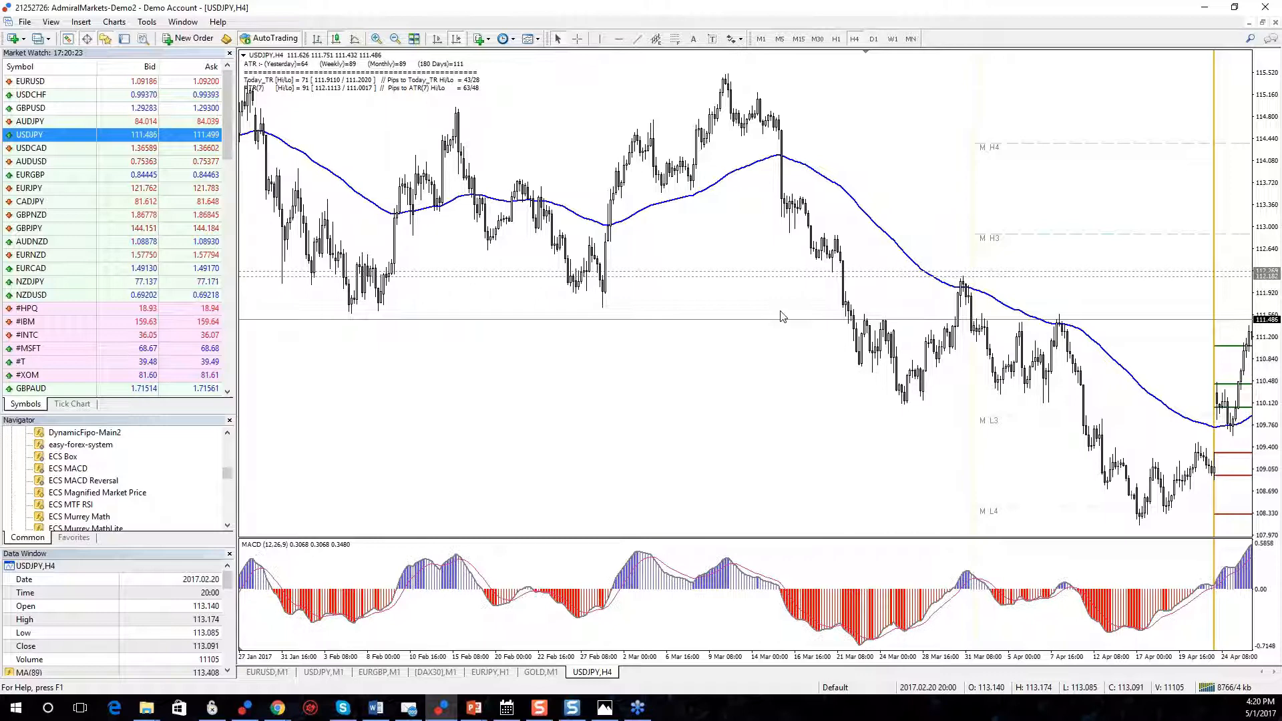
- Scroll the USDJPY 4-hour chart right and back left to the recent bars
{"action": "scroll", "scroll_direction": "right", "scroll_amount": 3}
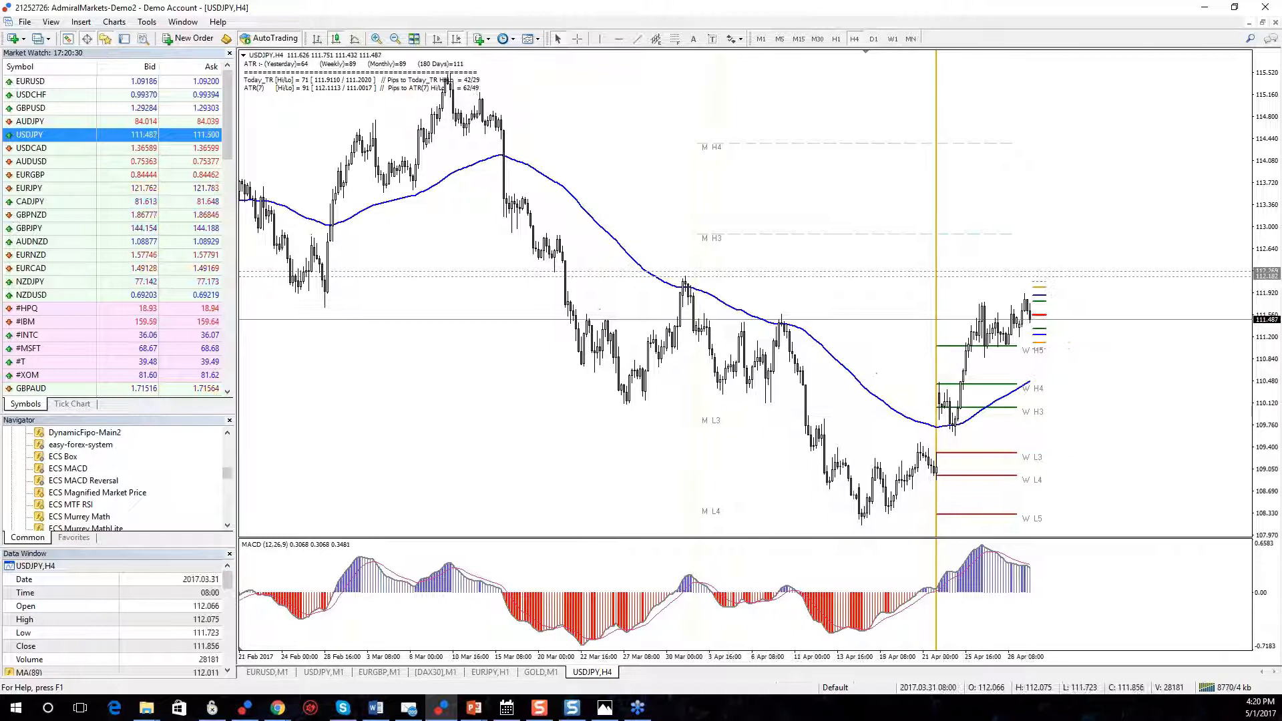
{"action": "scroll", "scroll_direction": "left", "scroll_amount": 3}
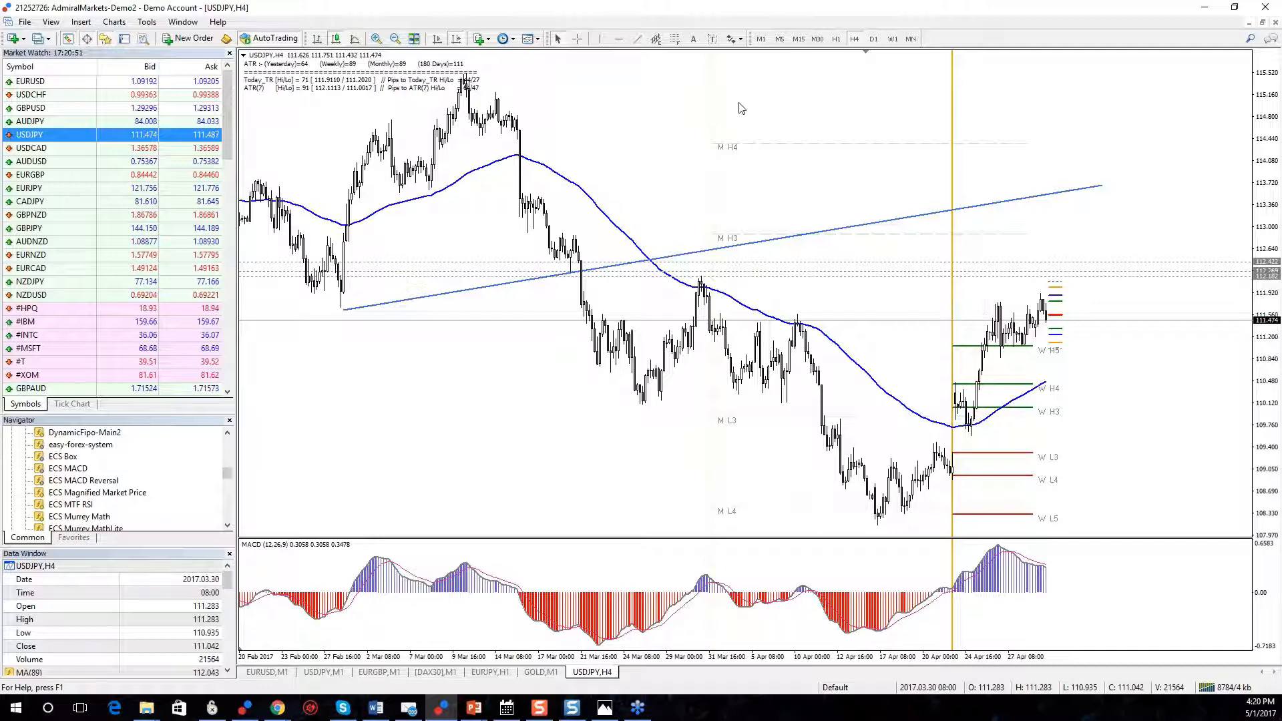
{"action": "mouse_move", "coordinate": [892, 104]}
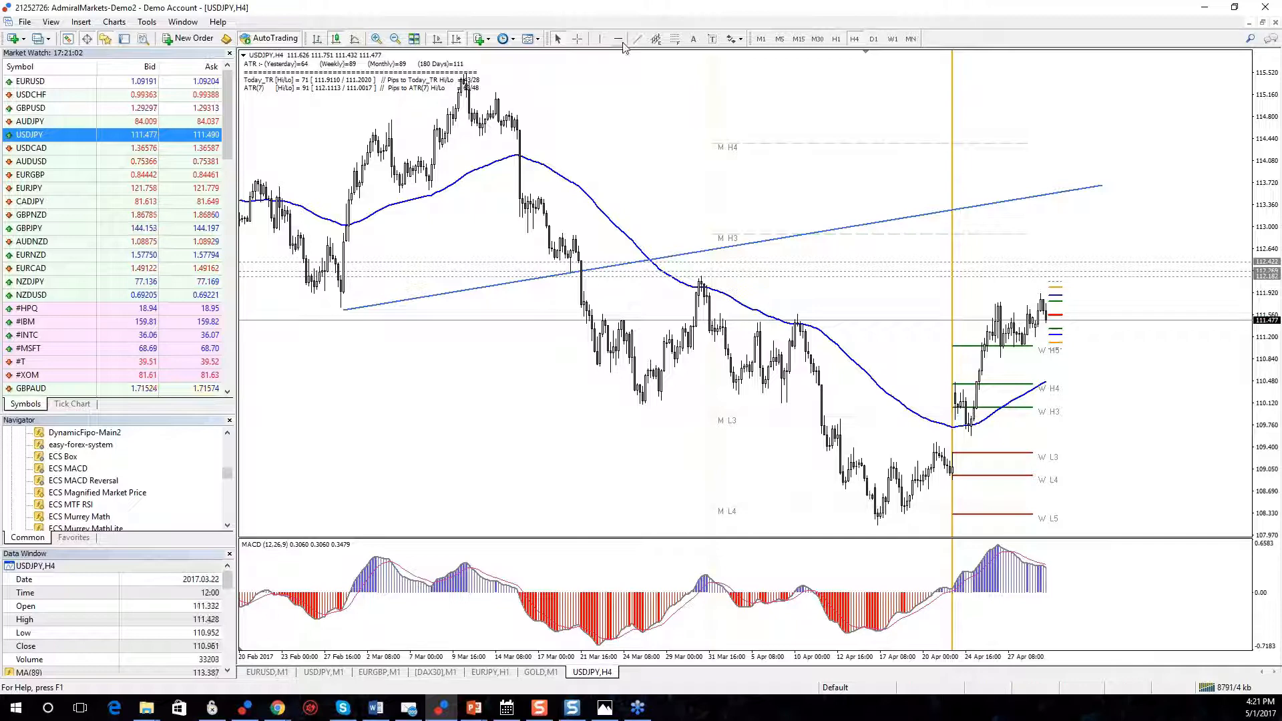
{"action": "left_click", "coordinate": [892, 39]}
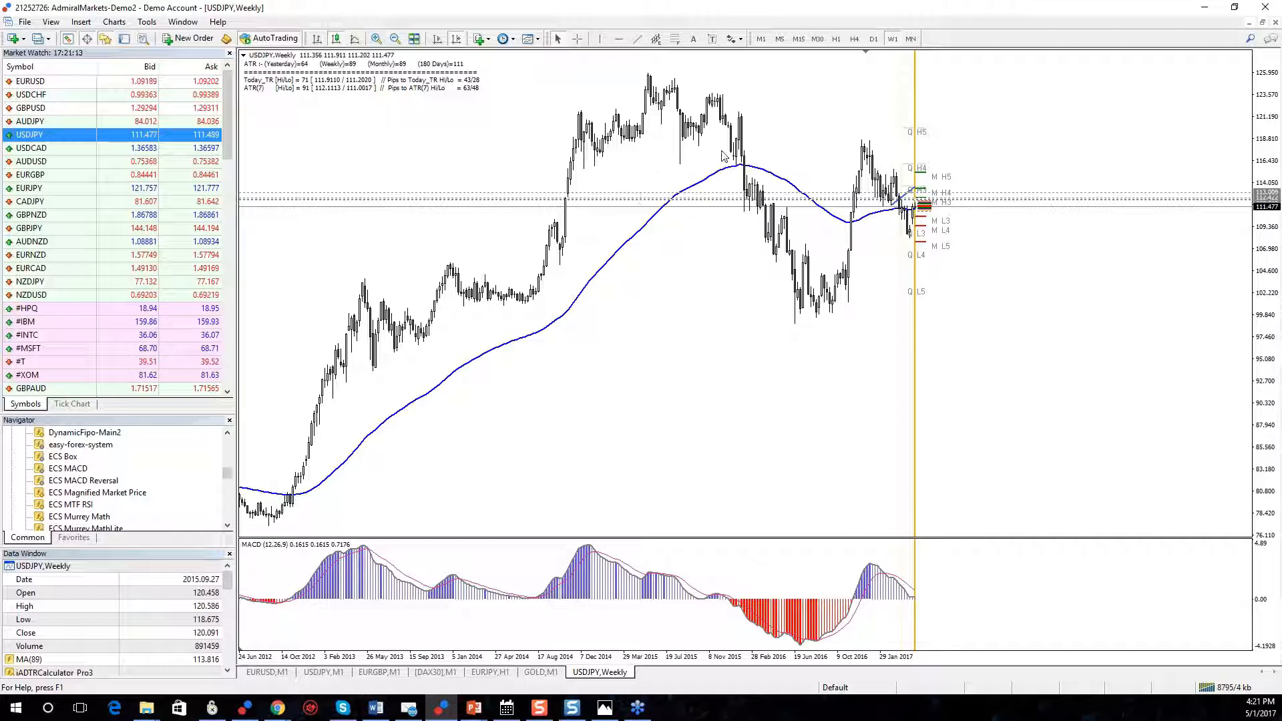
{"action": "mouse_move", "coordinate": [760, 196]}
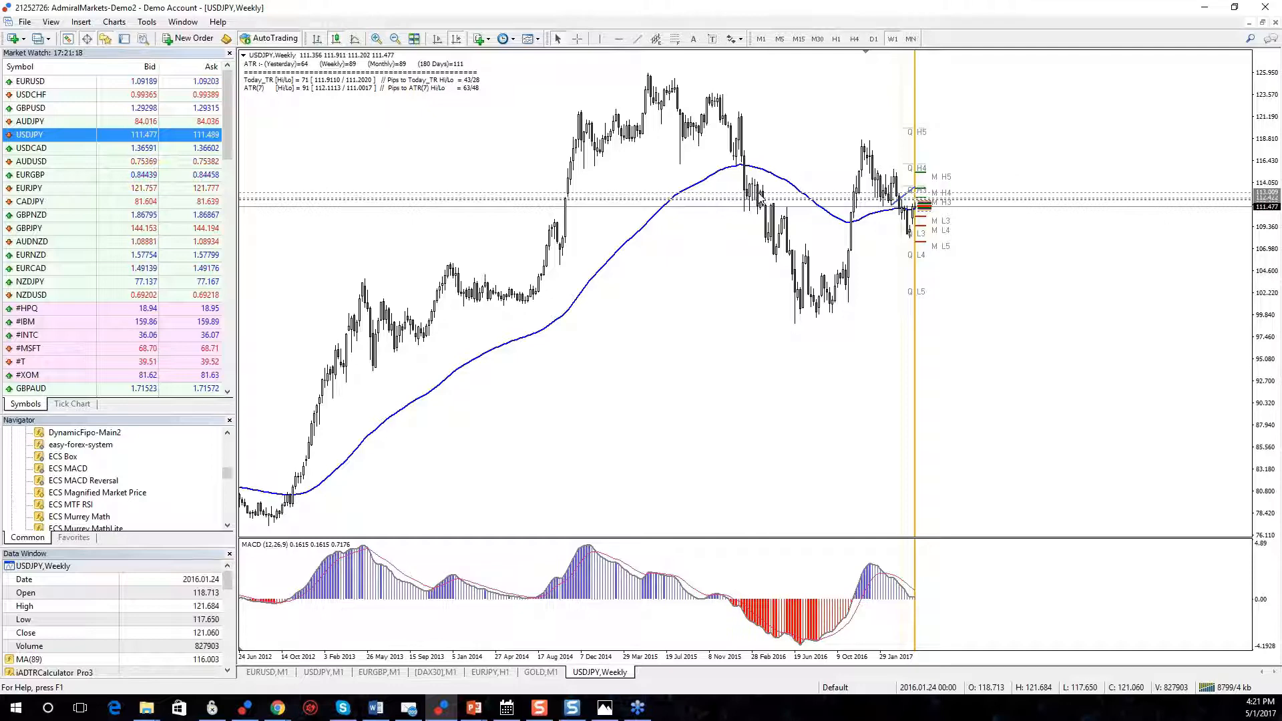
{"action": "left_click", "coordinate": [853, 39]}
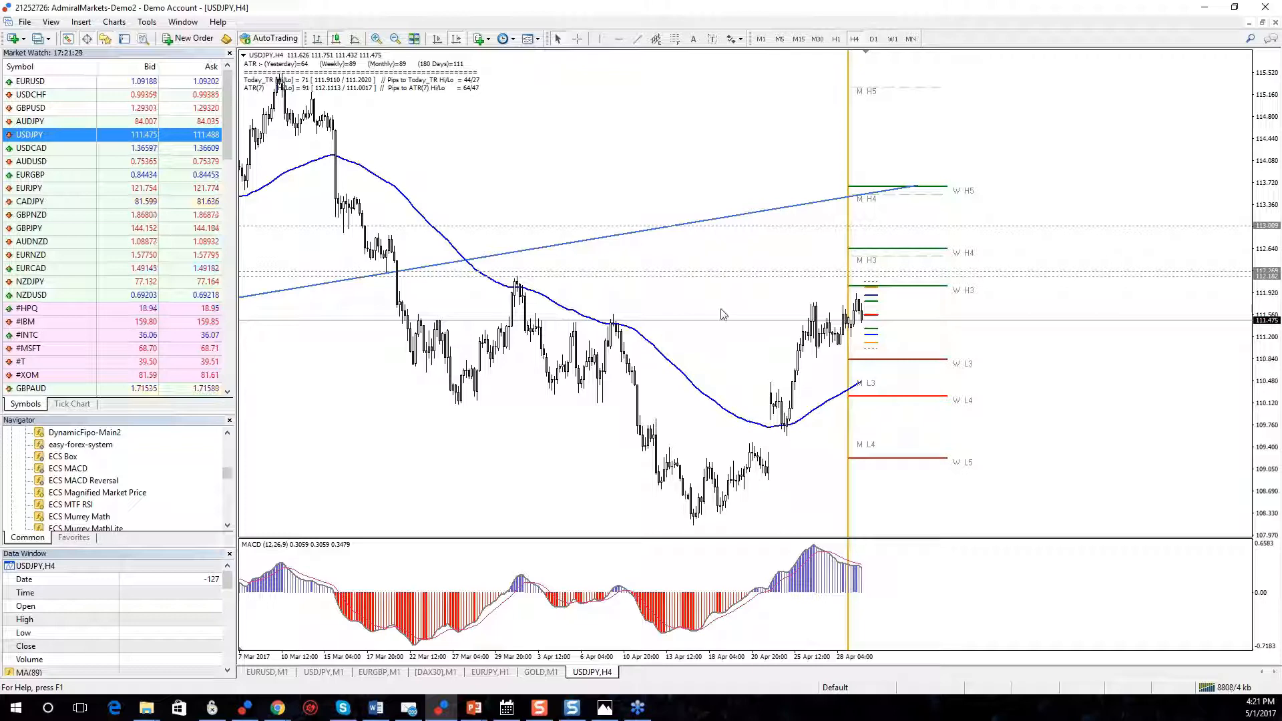
- Switch the H4 chart to EURUSD, then on to EURJPY
{"action": "left_click", "coordinate": [30, 81]}
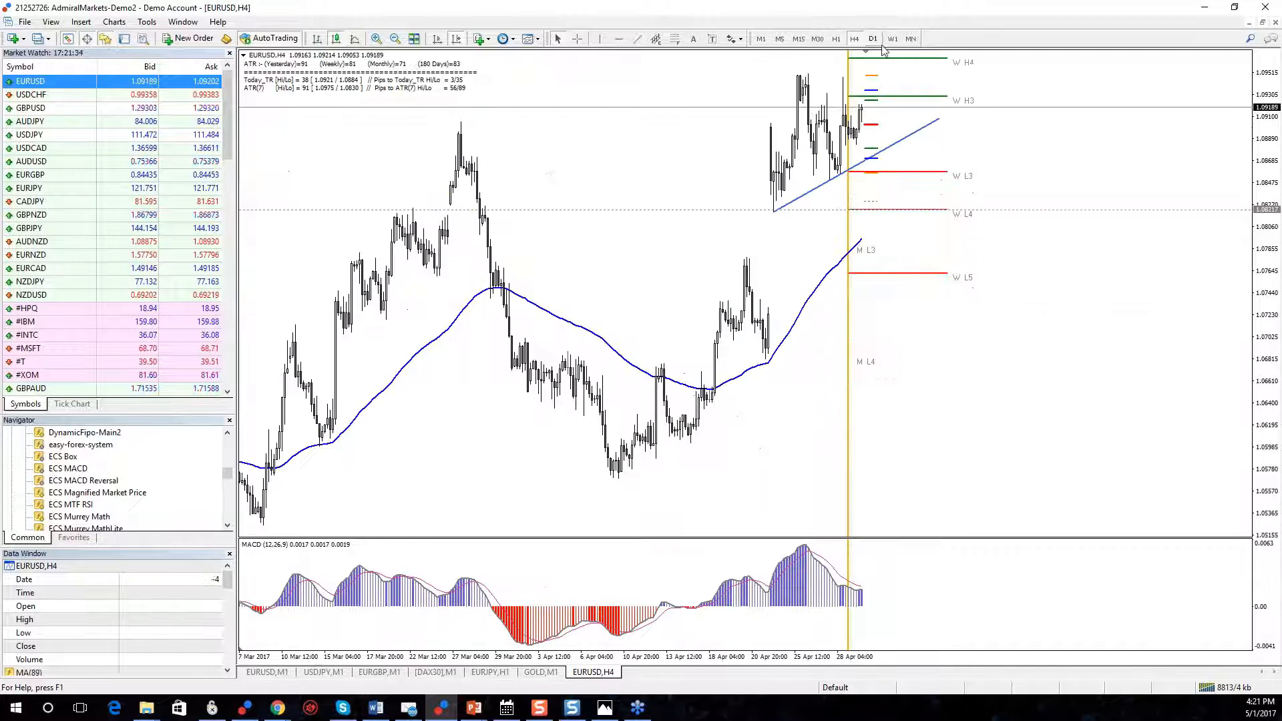
{"action": "mouse_move", "coordinate": [204, 188]}
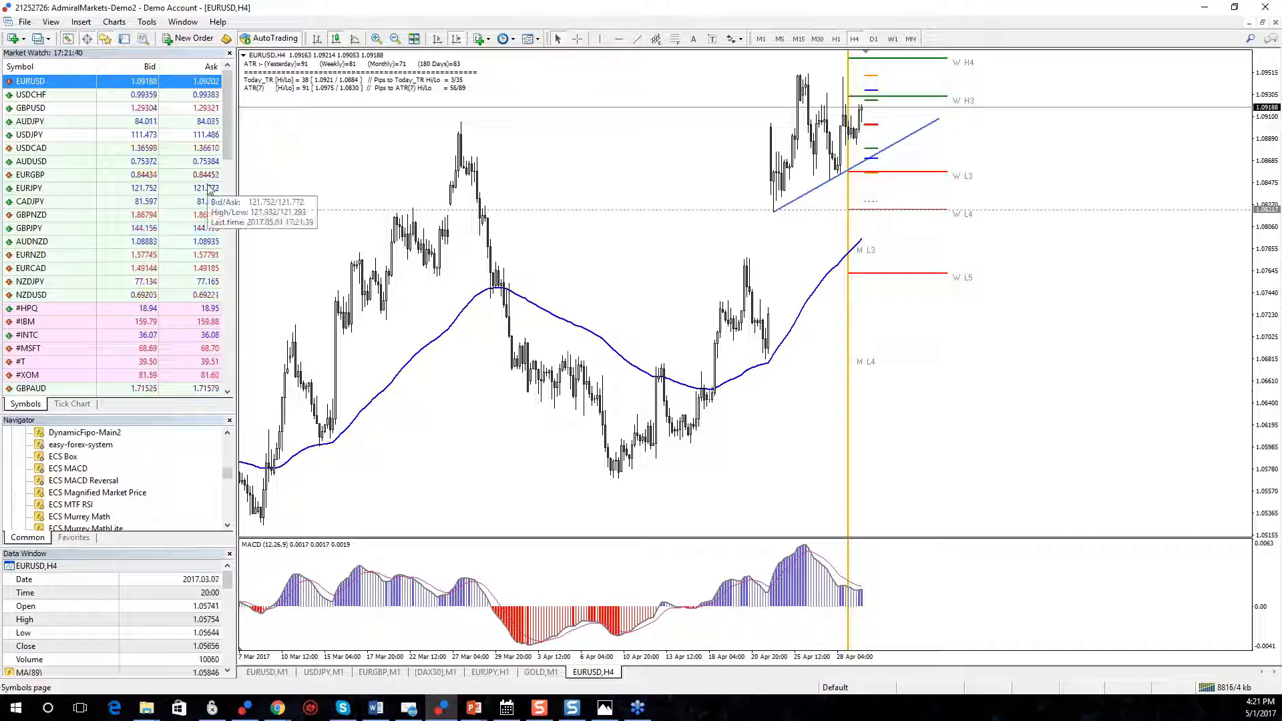
{"action": "left_click", "coordinate": [29, 188]}
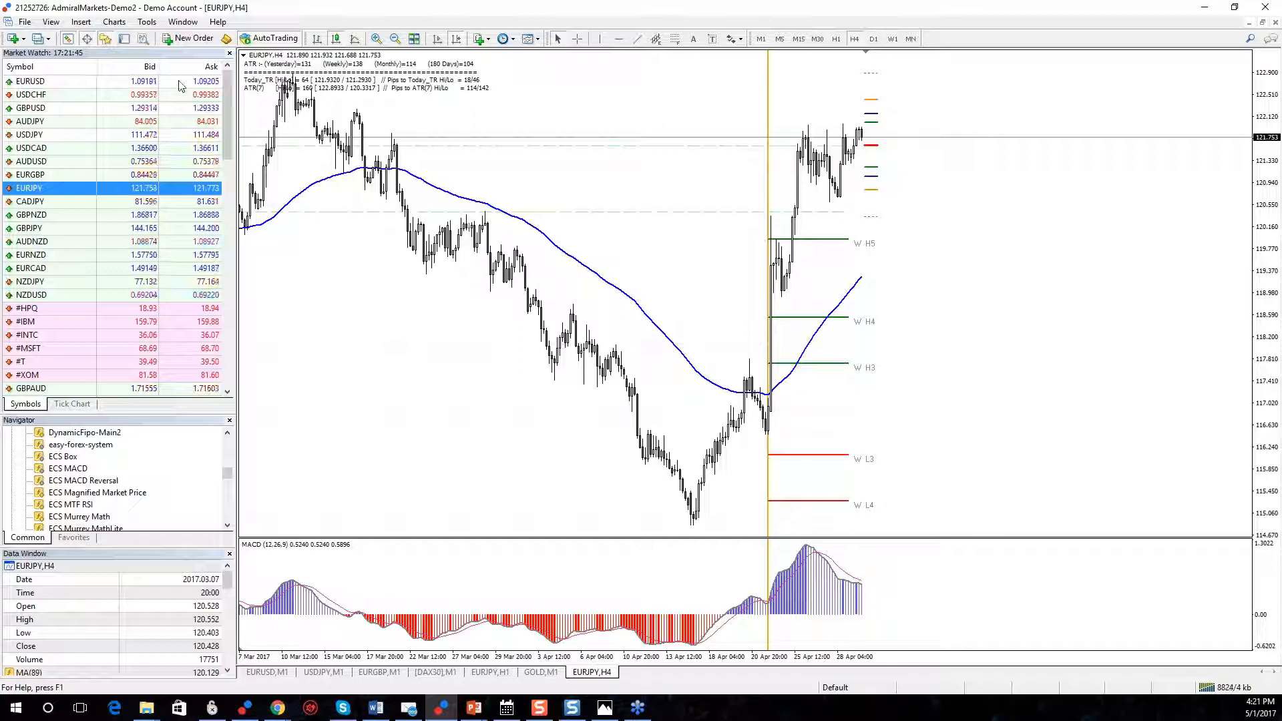
- Select EURUSD in Market Watch to bring the H4 chart back to EURUSD
{"action": "left_click", "coordinate": [30, 81]}
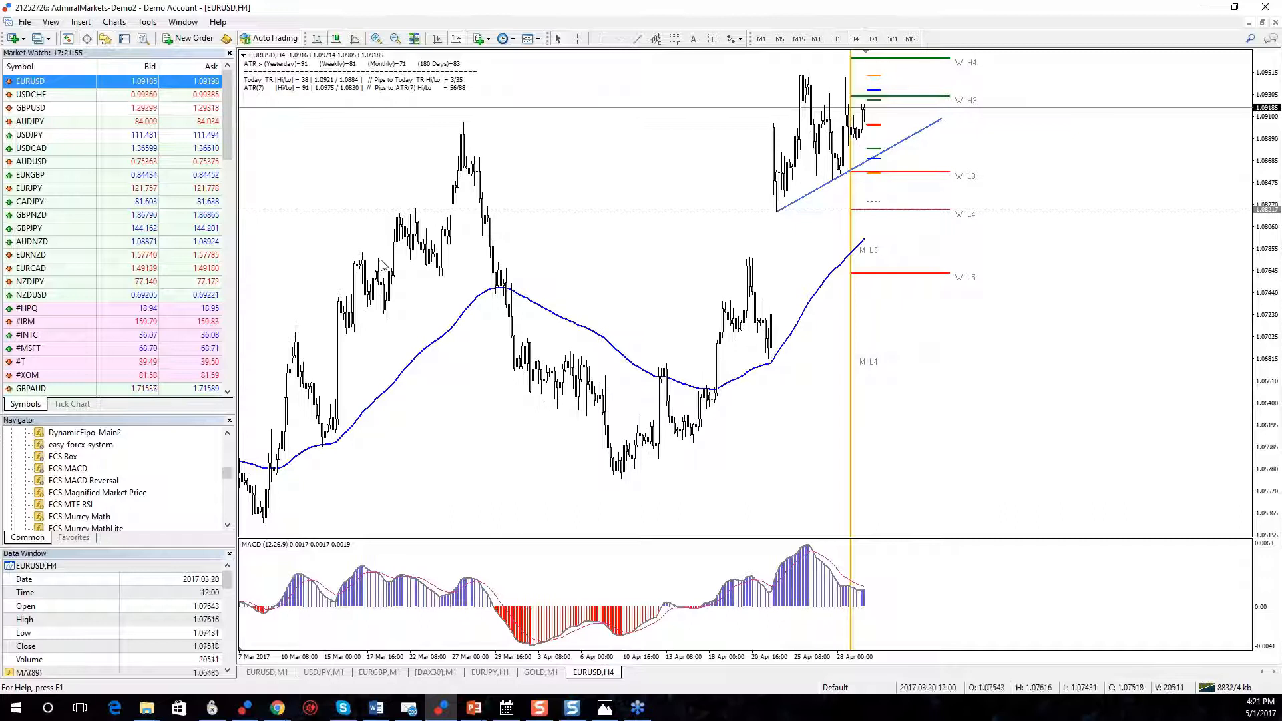
{"action": "mouse_move", "coordinate": [197, 195]}
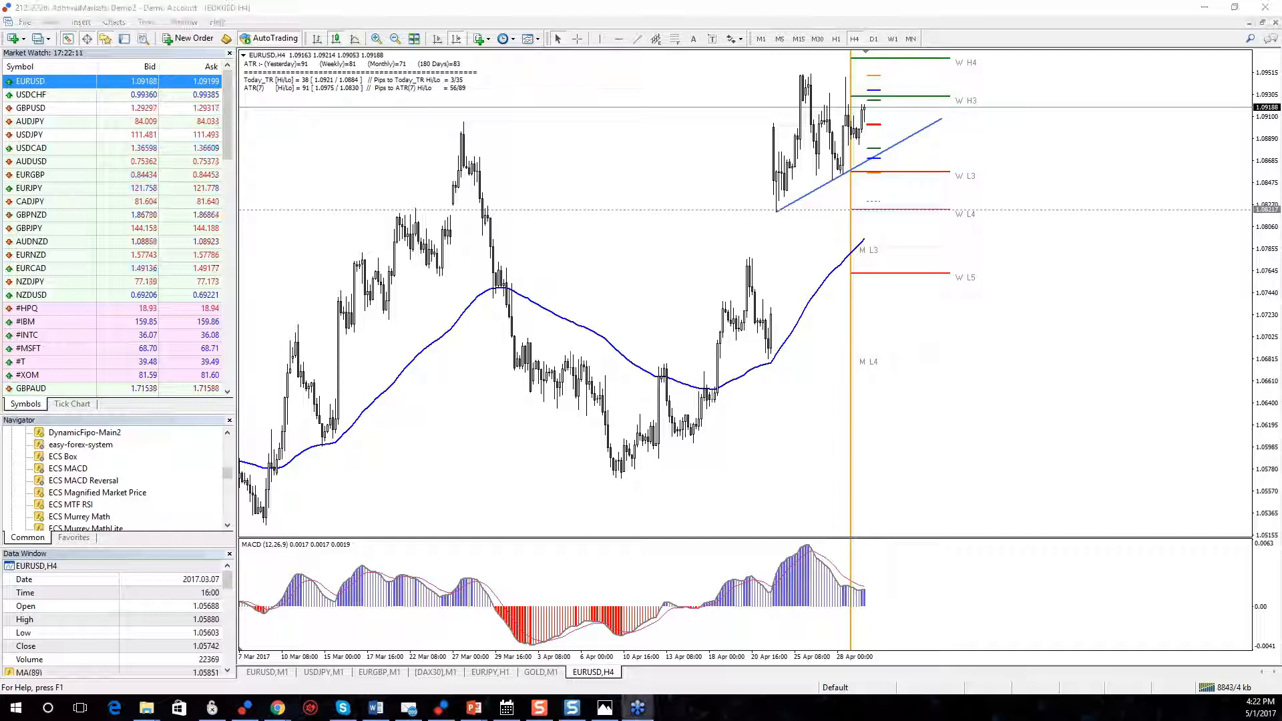
{"action": "mouse_move", "coordinate": [806, 190]}
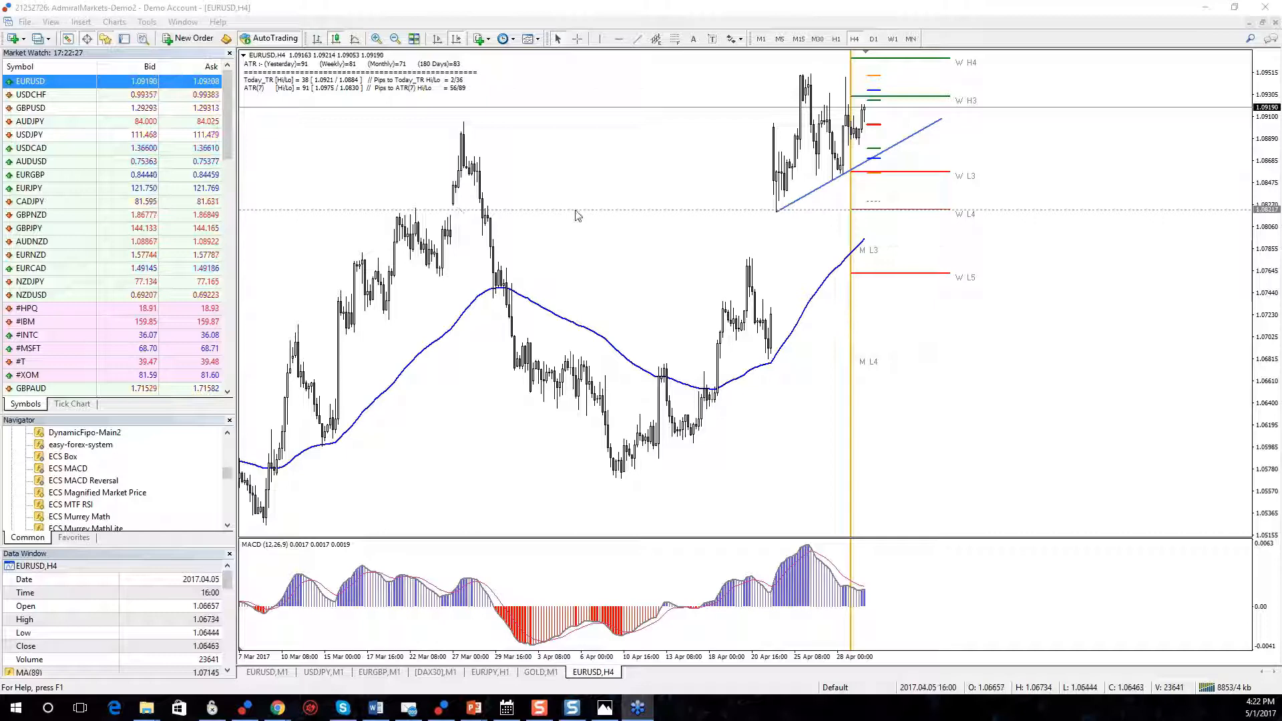
{"action": "left_click", "coordinate": [394, 39]}
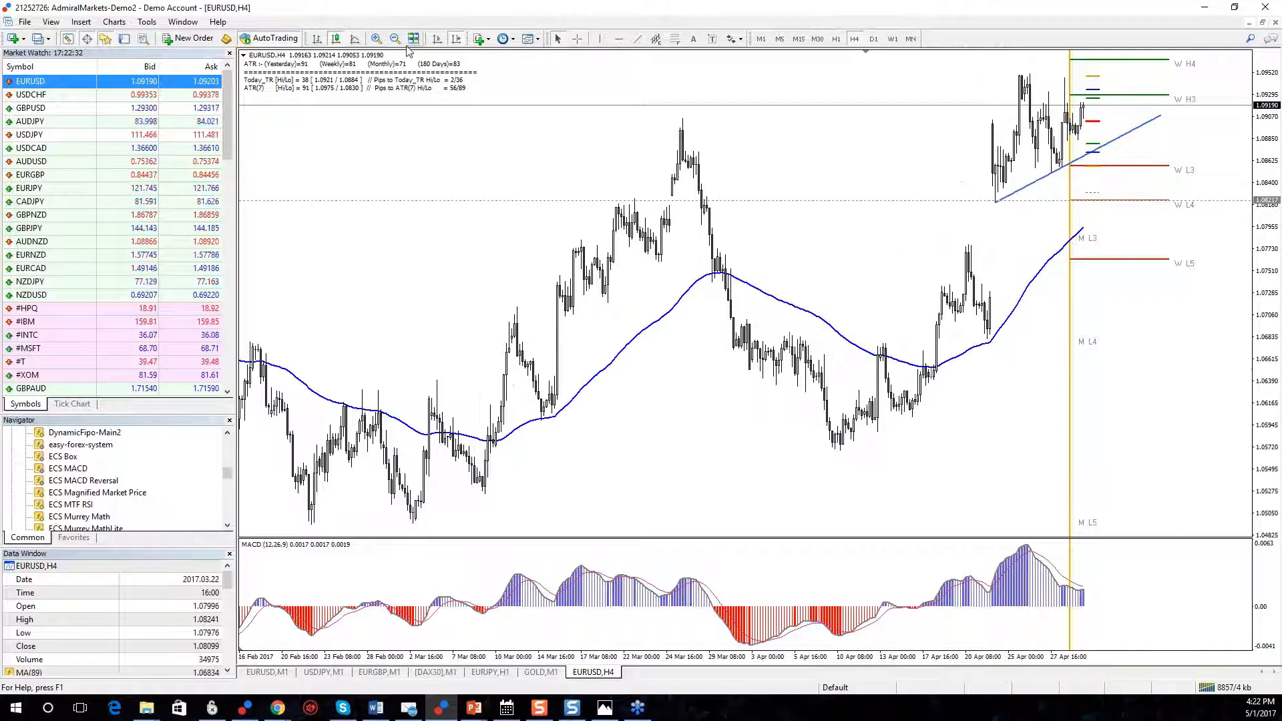
{"action": "left_click", "coordinate": [394, 38]}
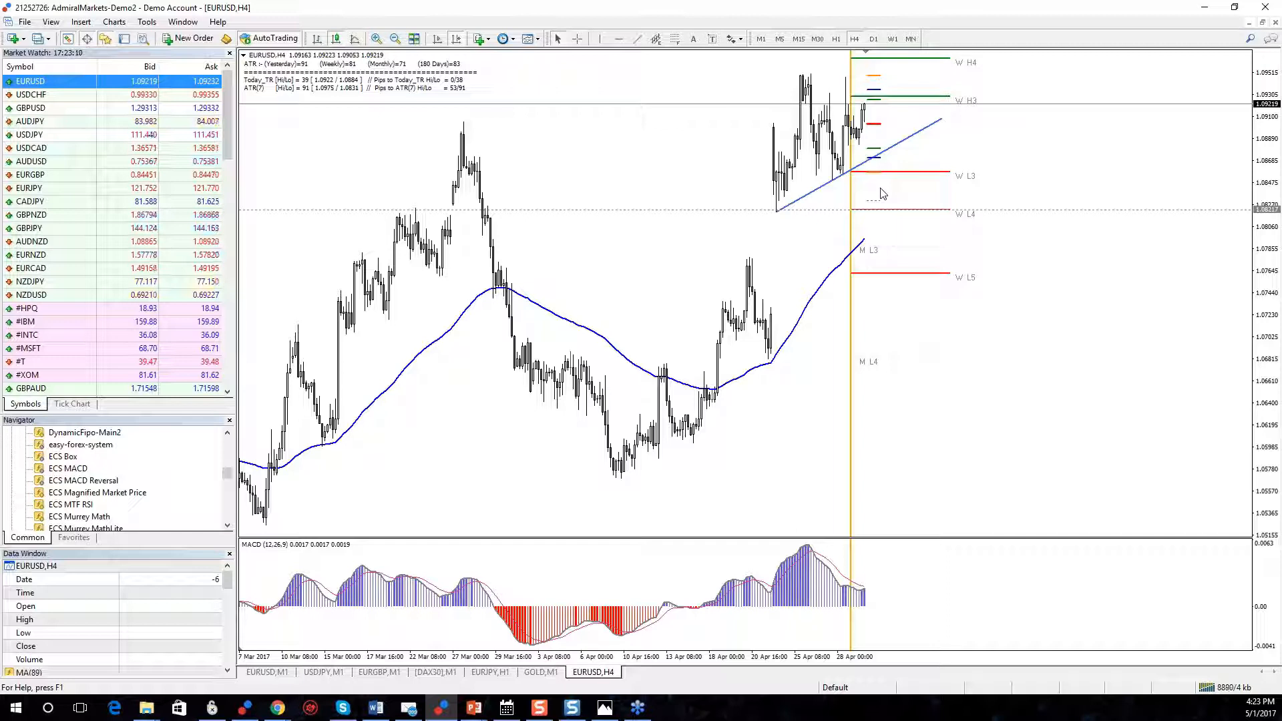
{"action": "mouse_move", "coordinate": [777, 225]}
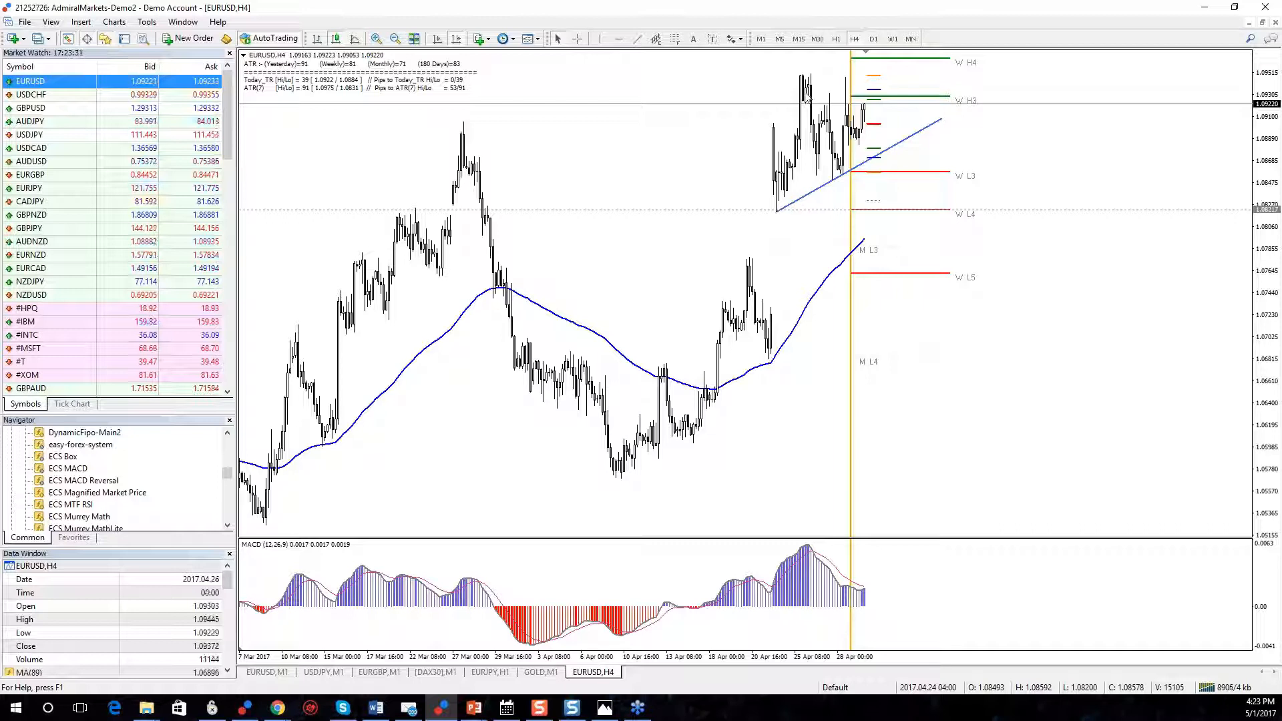
{"action": "mouse_move", "coordinate": [921, 149]}
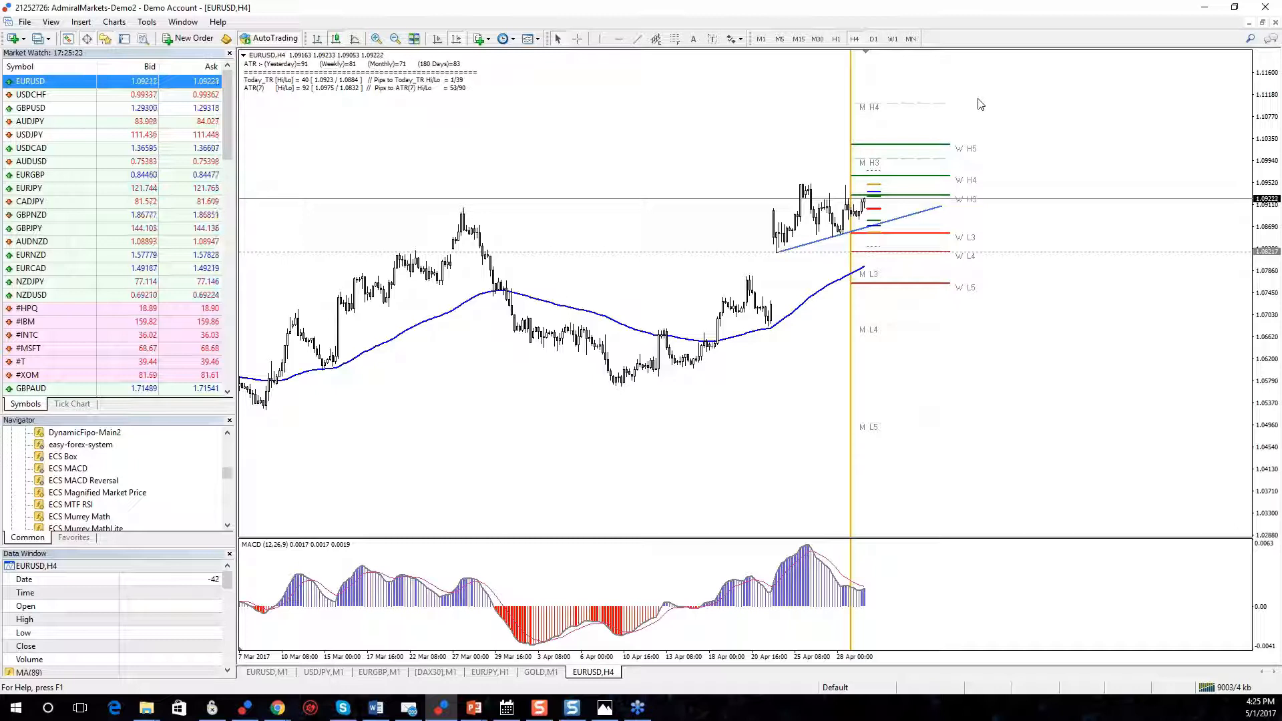
{"action": "mouse_move", "coordinate": [872, 214]}
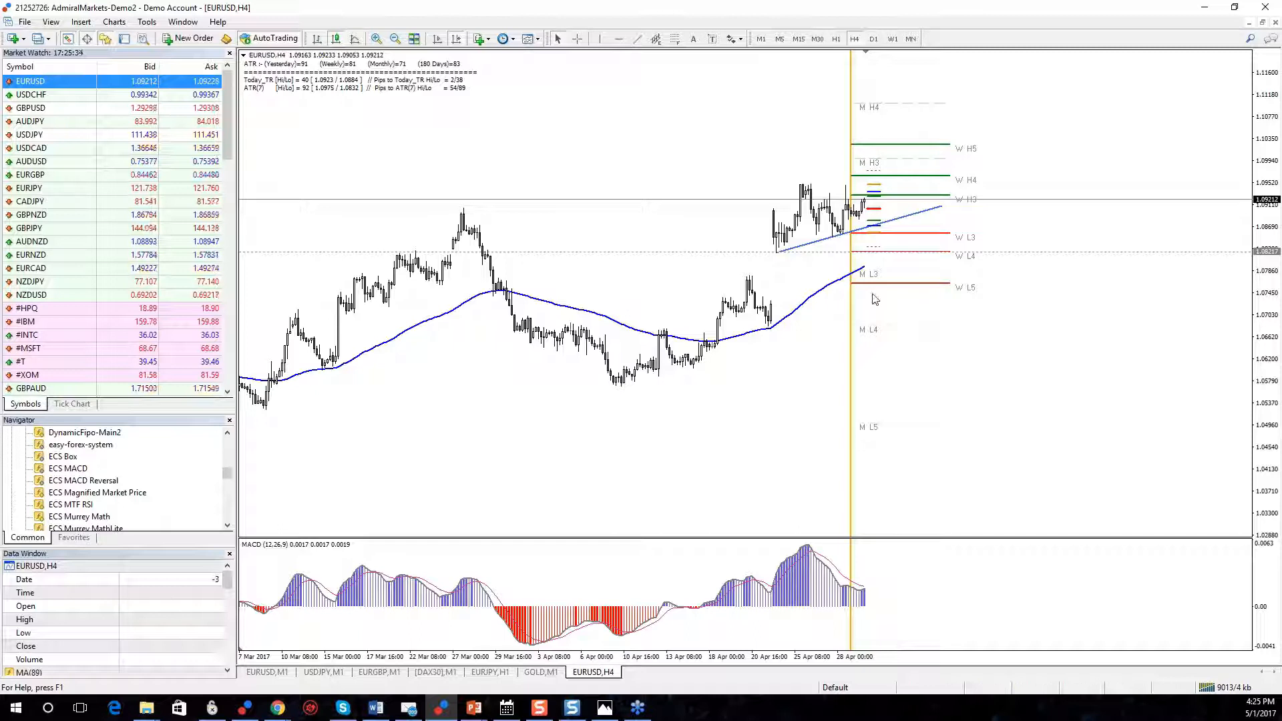
{"action": "mouse_move", "coordinate": [834, 275]}
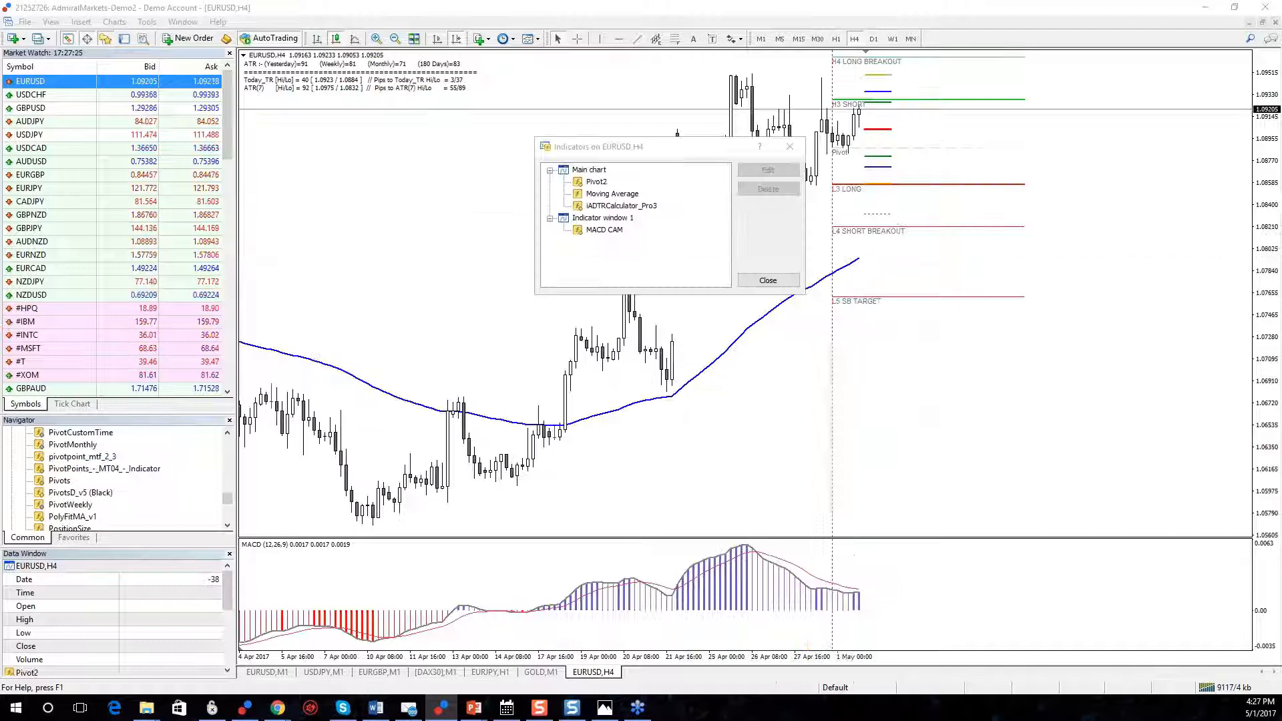
- Select Pivot2 in the Indicators list and close the dialog
{"action": "left_click", "coordinate": [767, 169]}
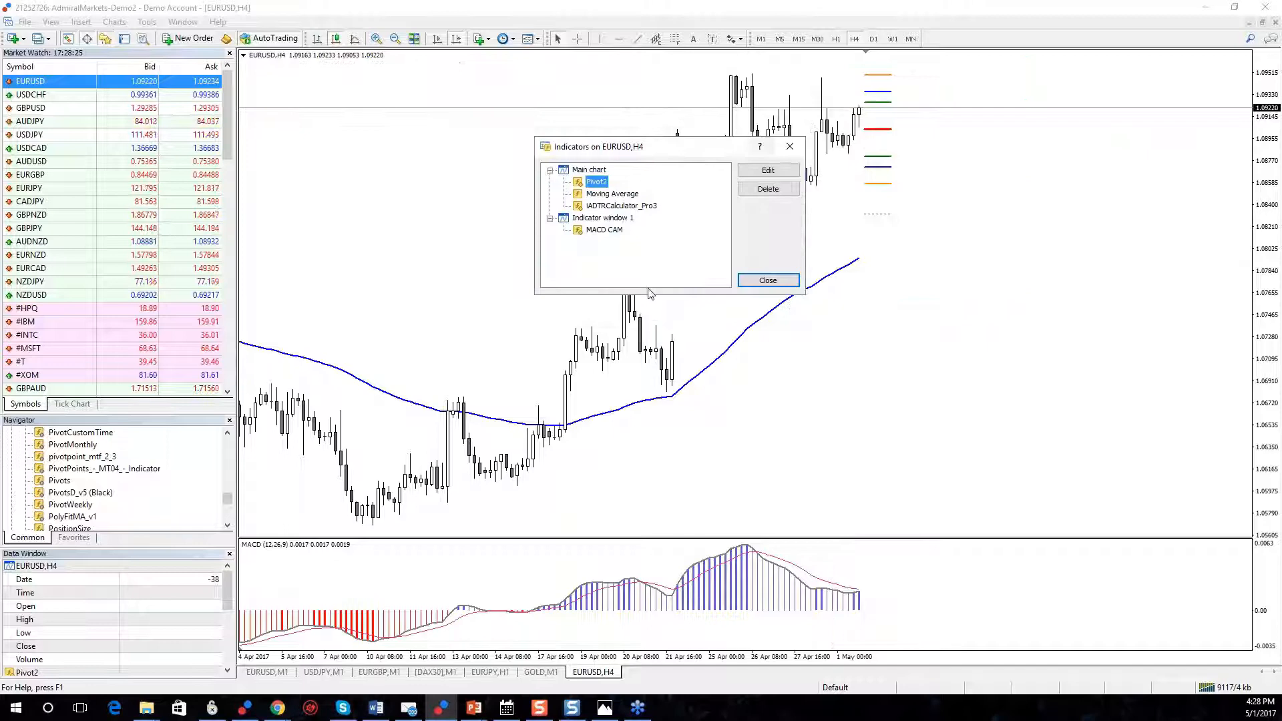
{"action": "left_click", "coordinate": [767, 280]}
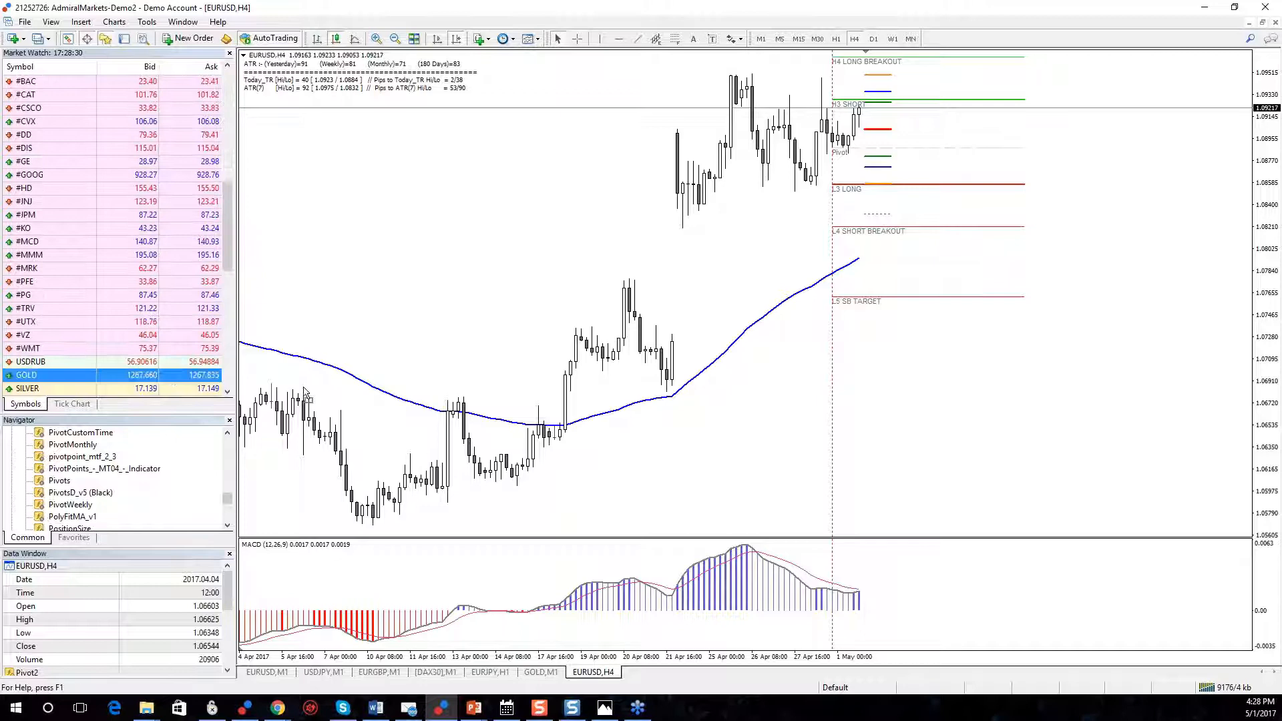
- Bring up the GOLD H4 chart from its tab at the bottom
{"action": "left_click", "coordinate": [589, 671]}
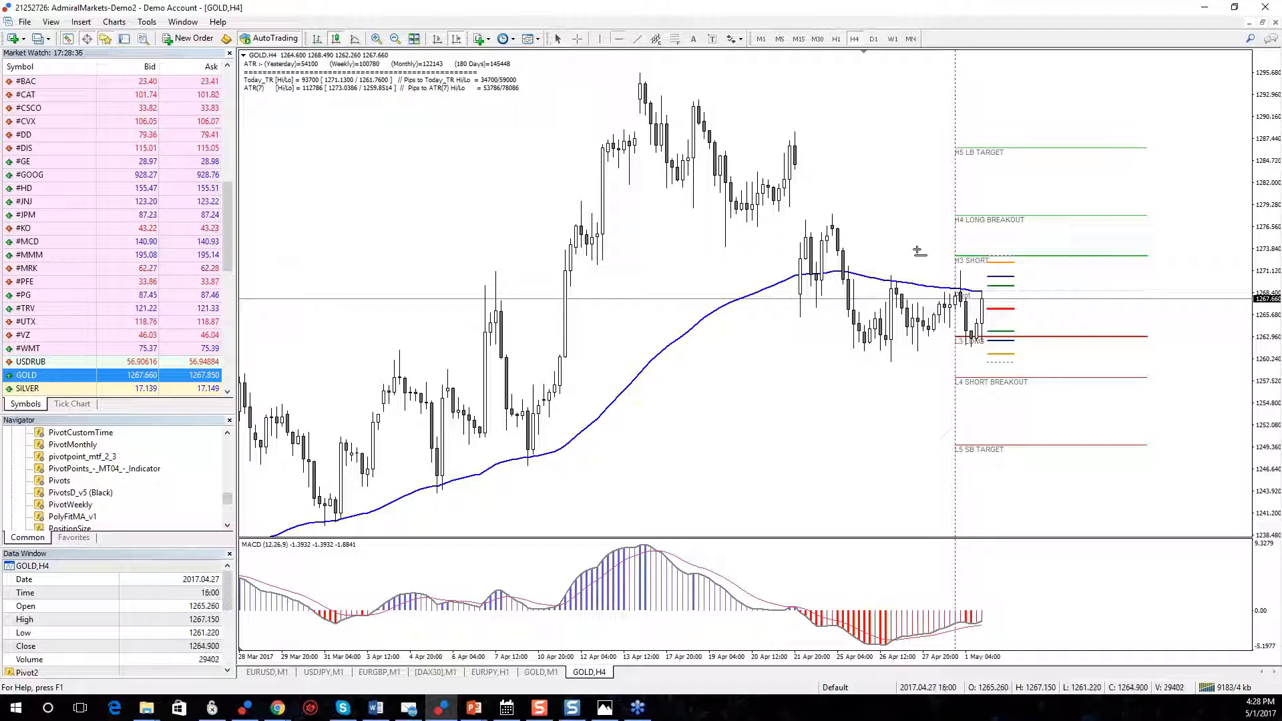
{"action": "mouse_move", "coordinate": [719, 221]}
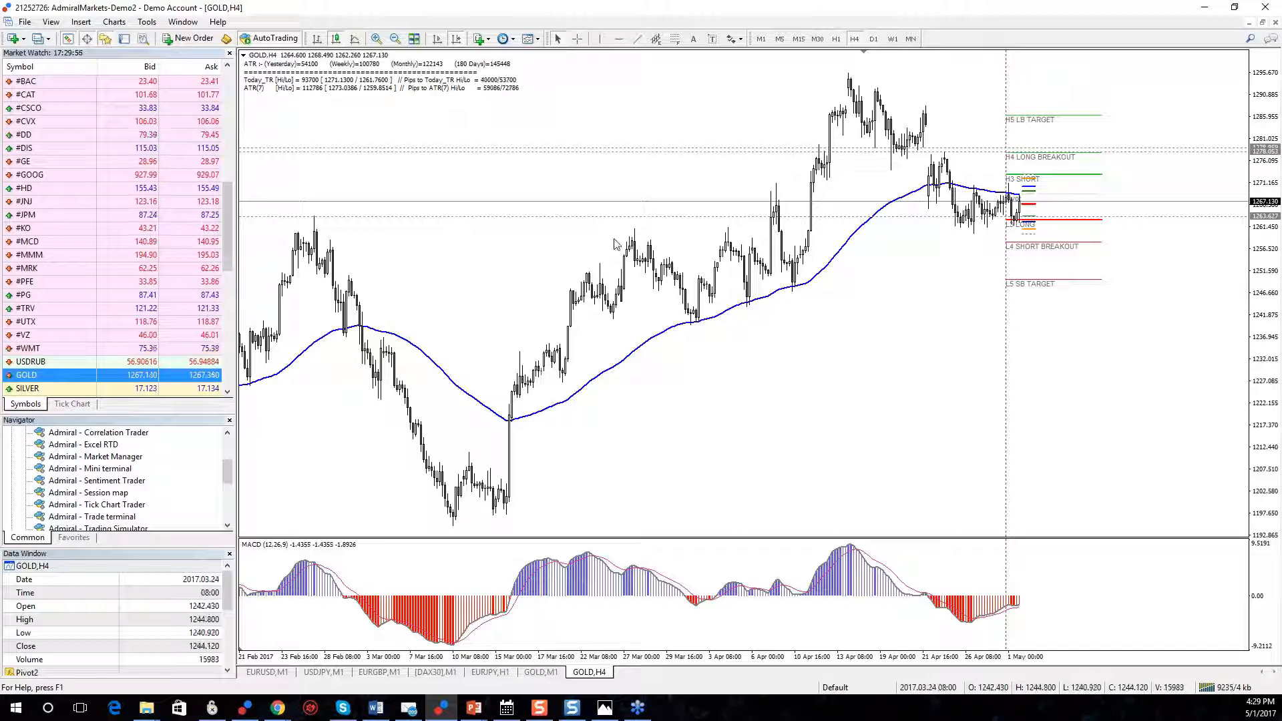
{"action": "mouse_move", "coordinate": [317, 227]}
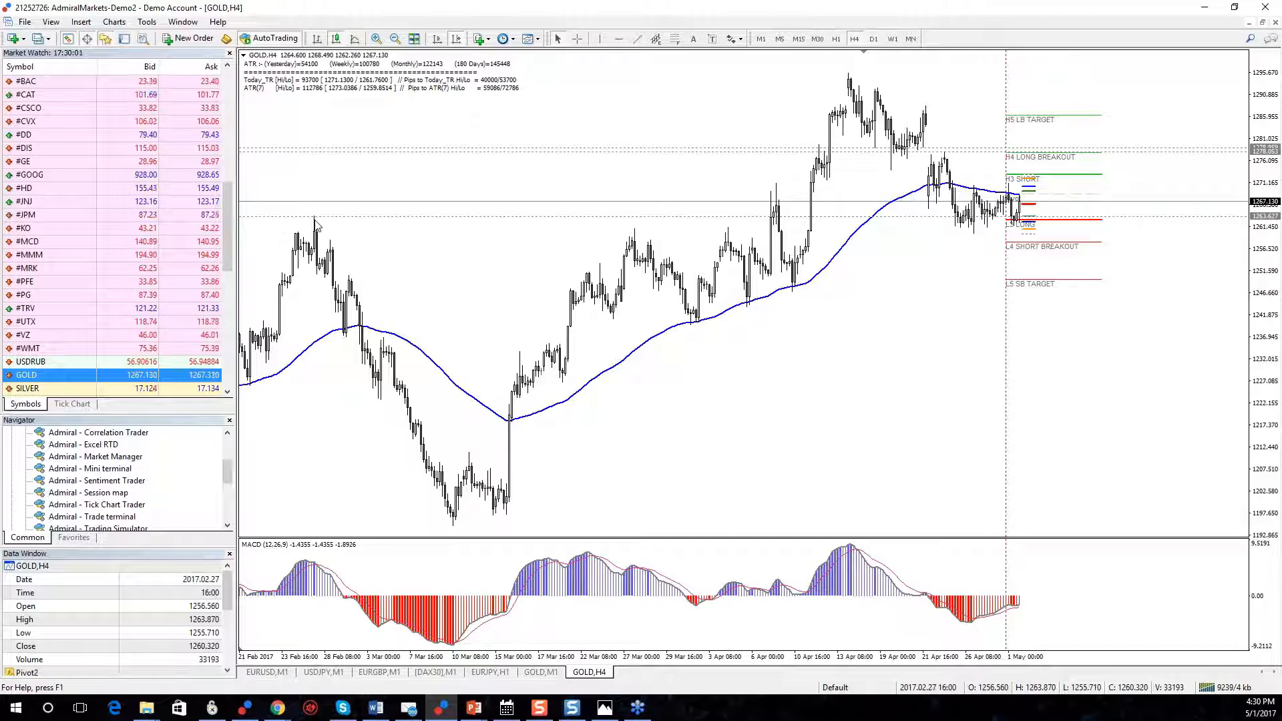